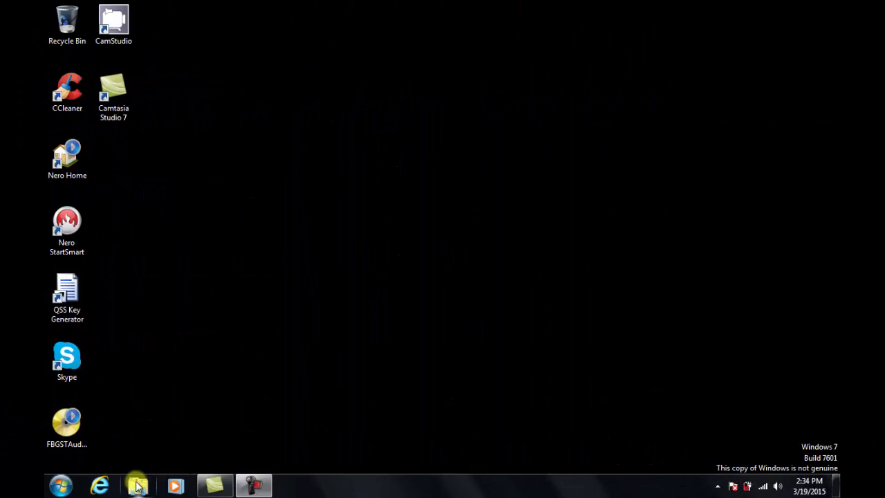
# Step: View Computer's system properties (Windows 7 Enterprise, 64-bit, 2 GB RAM) and close them
pyautogui.click(137, 486)
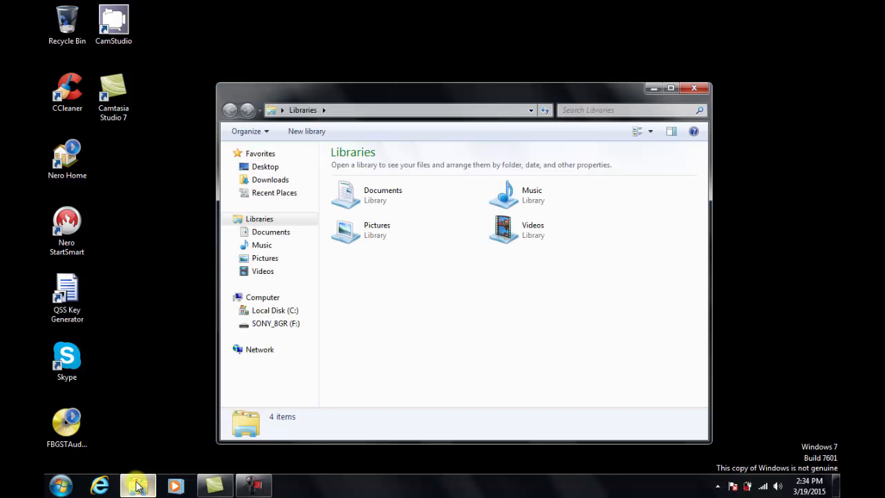
pyautogui.click(263, 296)
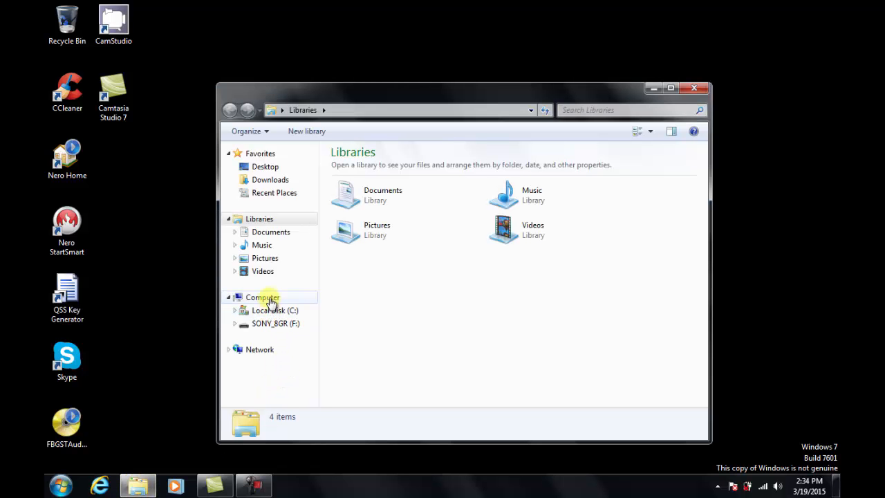
pyautogui.rightClick(263, 298)
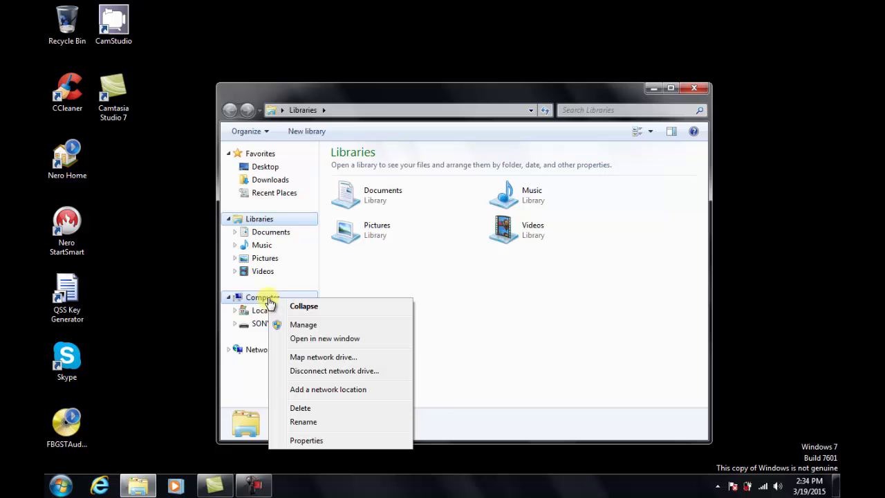
pyautogui.moveTo(290, 330)
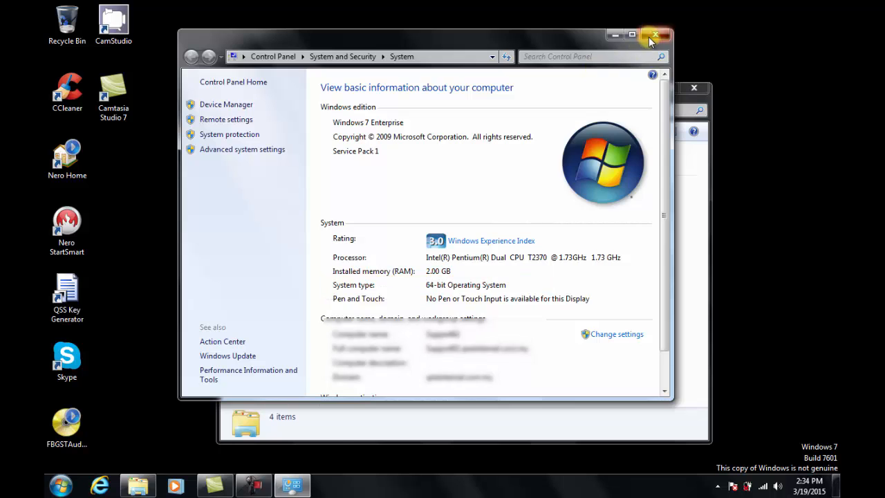
pyautogui.click(656, 36)
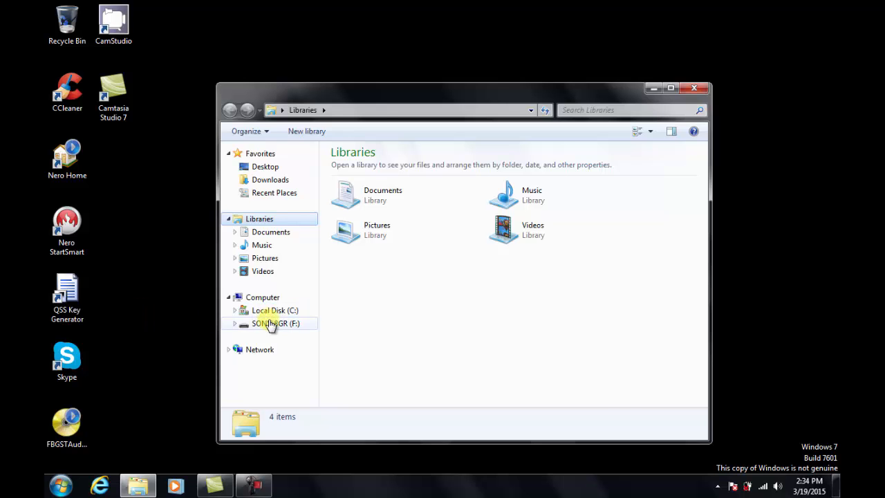
# Step: Run Setup_x64 from the 2015.1.0.0 folder on the SONY_8GR drive
pyautogui.doubleClick(275, 324)
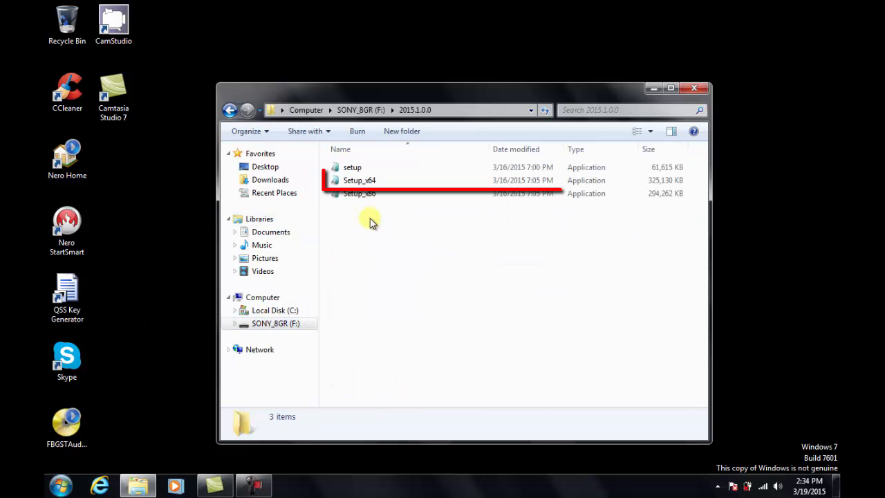
pyautogui.click(359, 180)
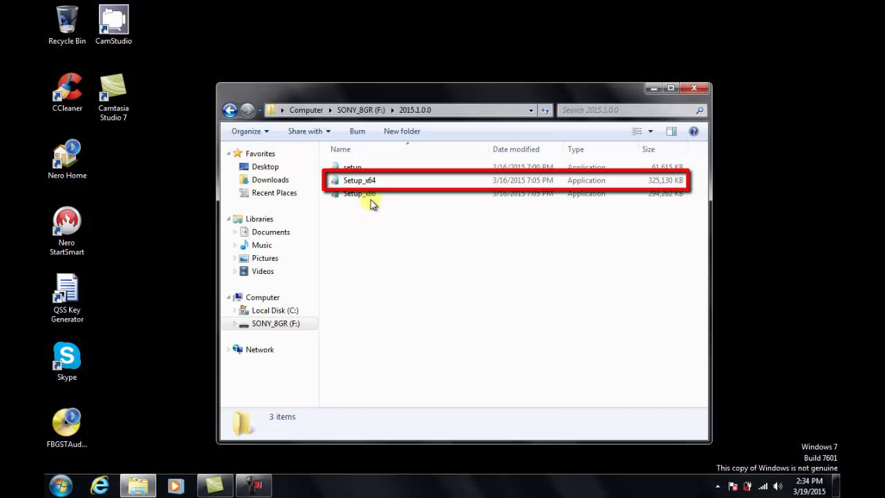
pyautogui.click(359, 179)
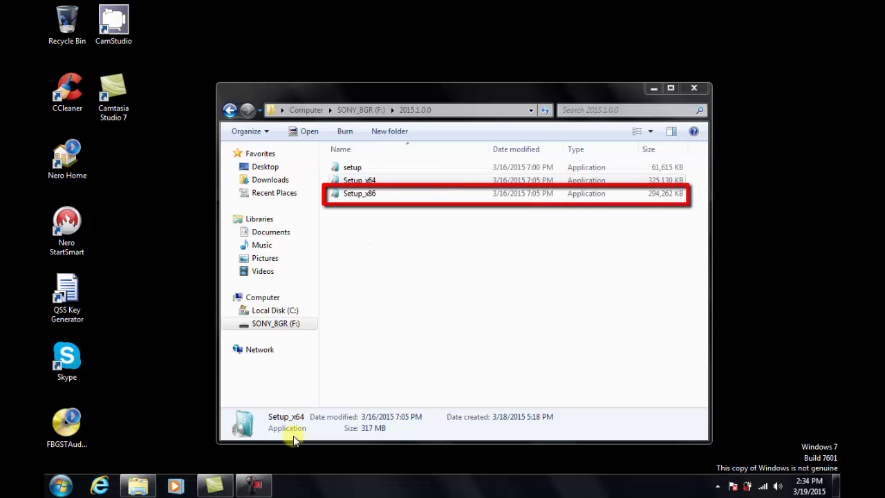
pyautogui.doubleClick(360, 179)
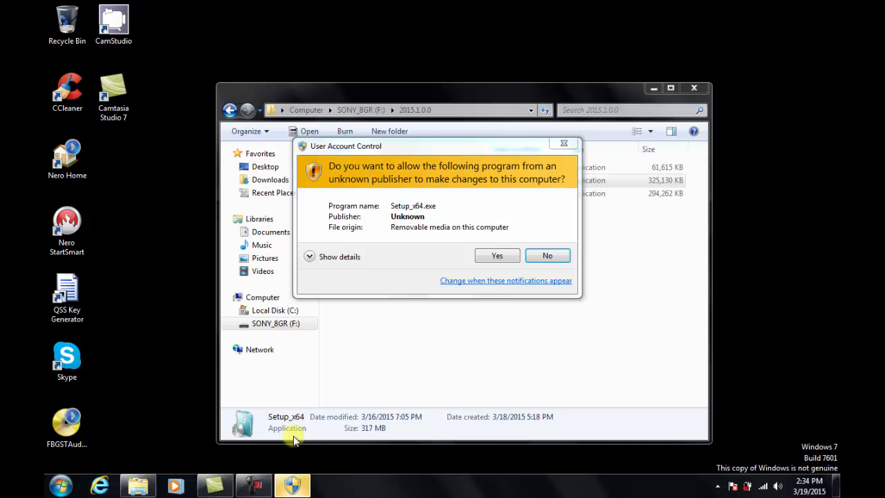
pyautogui.moveTo(542, 232)
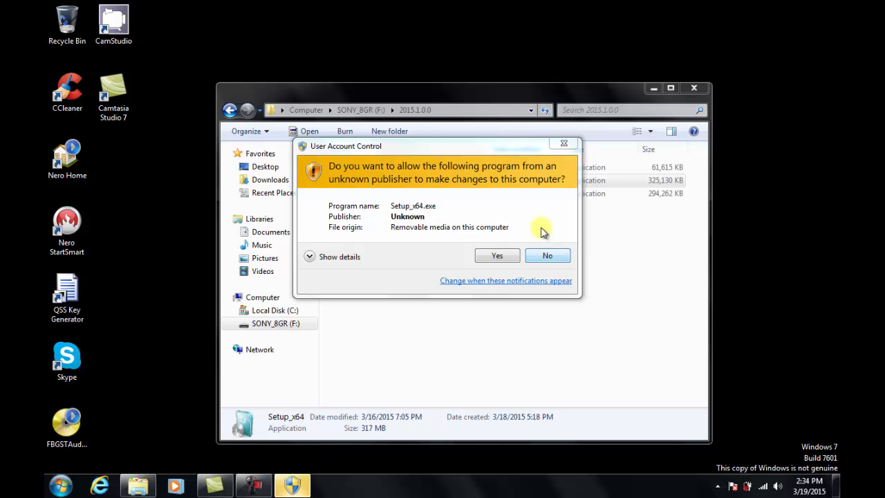
# Step: Allow the setup in User Account Control and keep English as the setup language
pyautogui.click(496, 254)
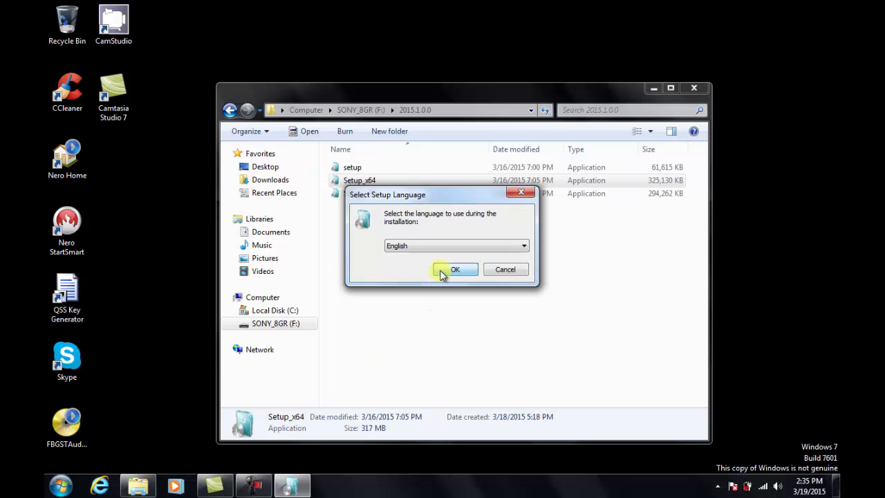
pyautogui.click(454, 268)
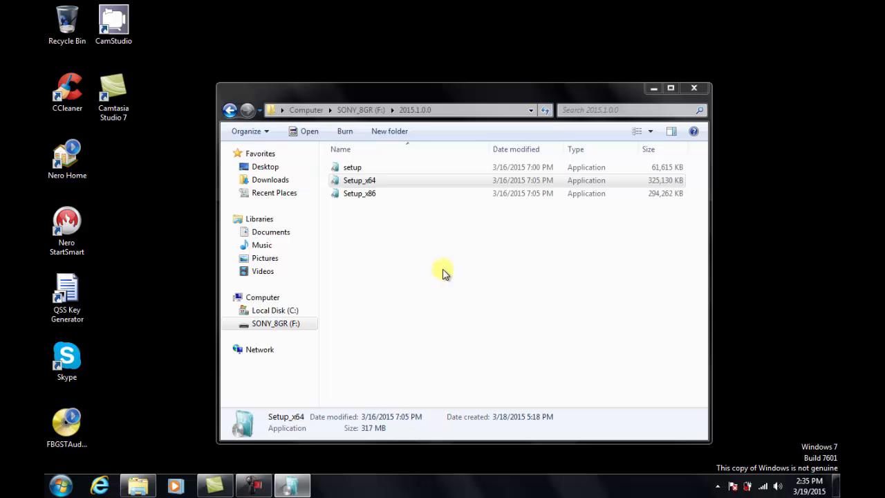
pyautogui.doubleClick(359, 179)
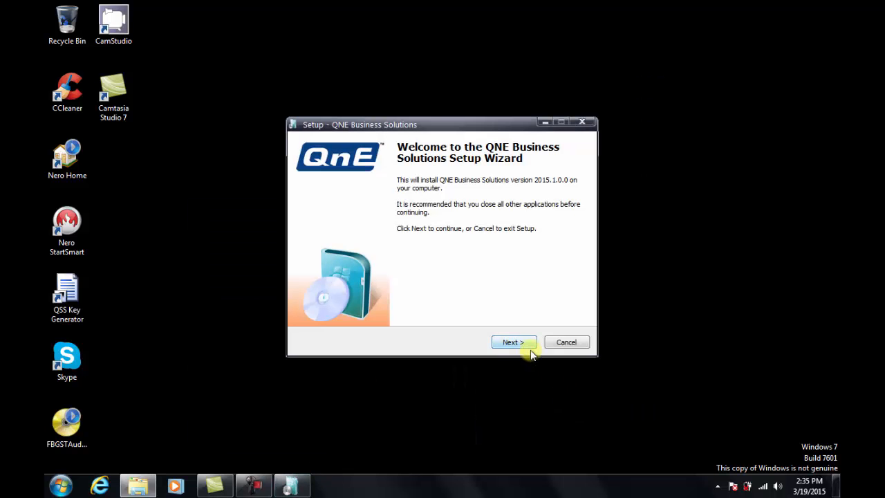
# Step: Pass the welcome page and keep C:\QNE Business Solutions as the destination after cancelling the folder browse
pyautogui.click(513, 342)
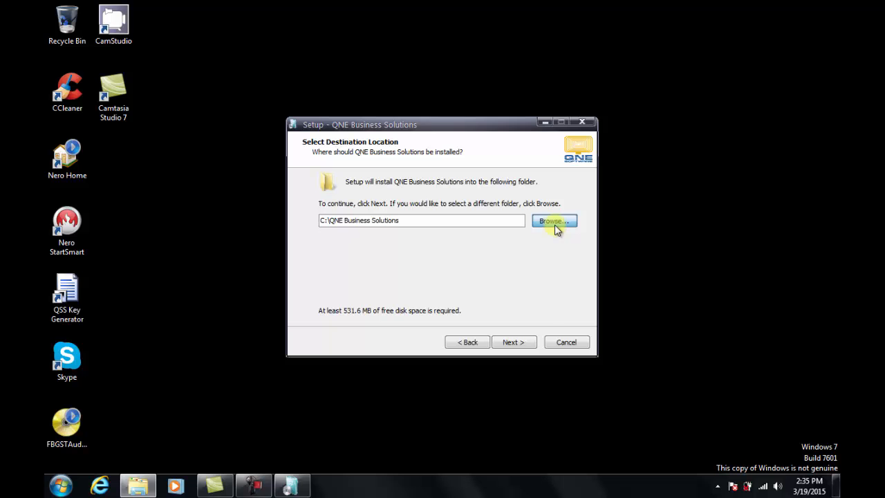
pyautogui.click(553, 221)
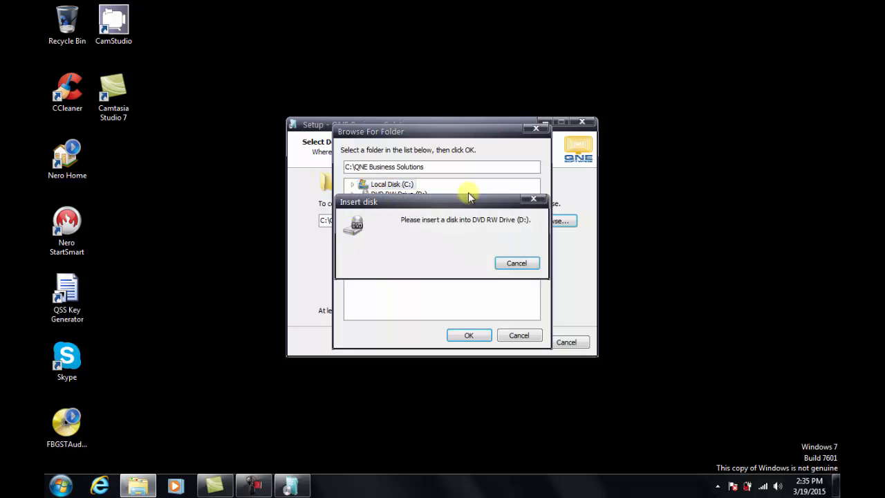
pyautogui.click(517, 263)
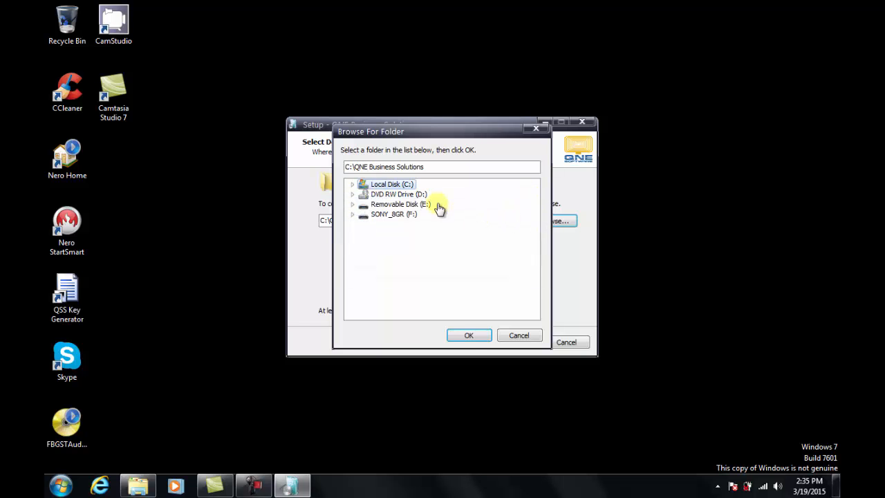
pyautogui.click(469, 336)
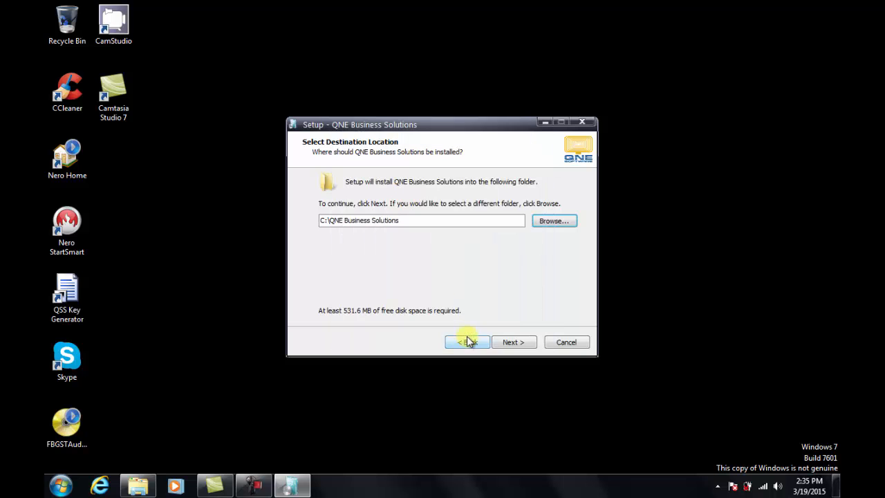
pyautogui.click(513, 342)
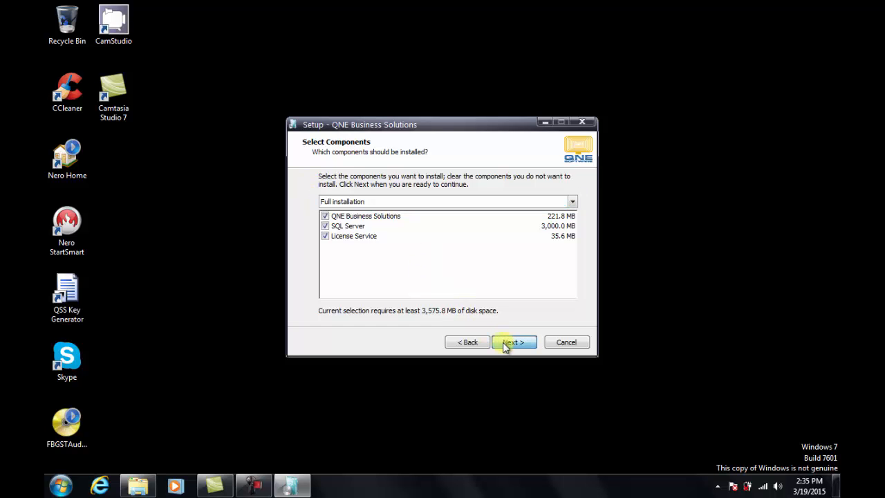
# Step: Accept full installation, the SQL Server login details and the default Start Menu folder
pyautogui.click(513, 341)
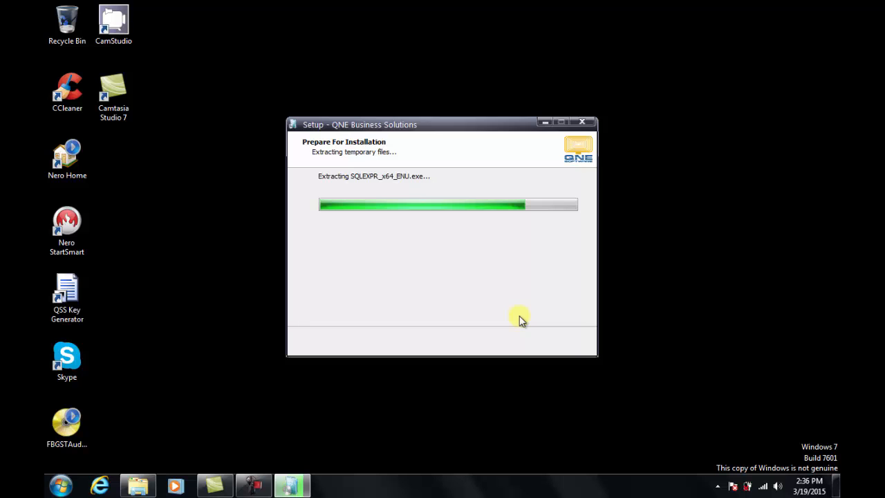
pyautogui.moveTo(455, 289)
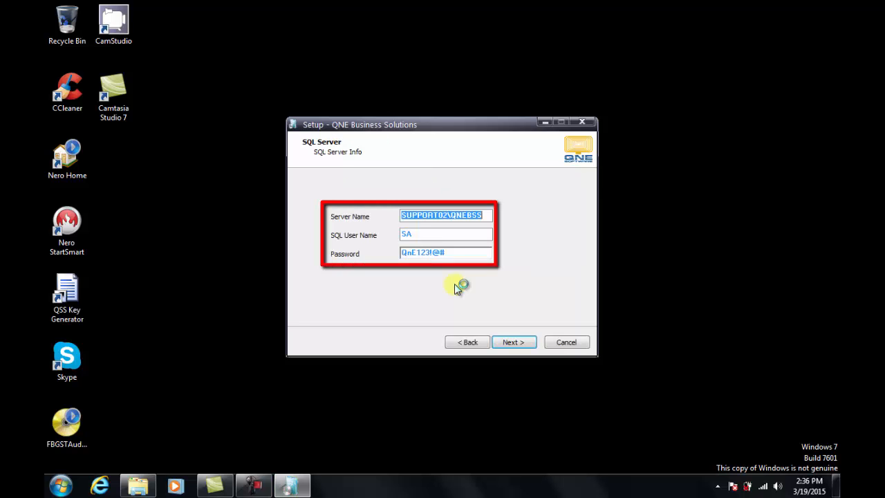
pyautogui.moveTo(457, 289)
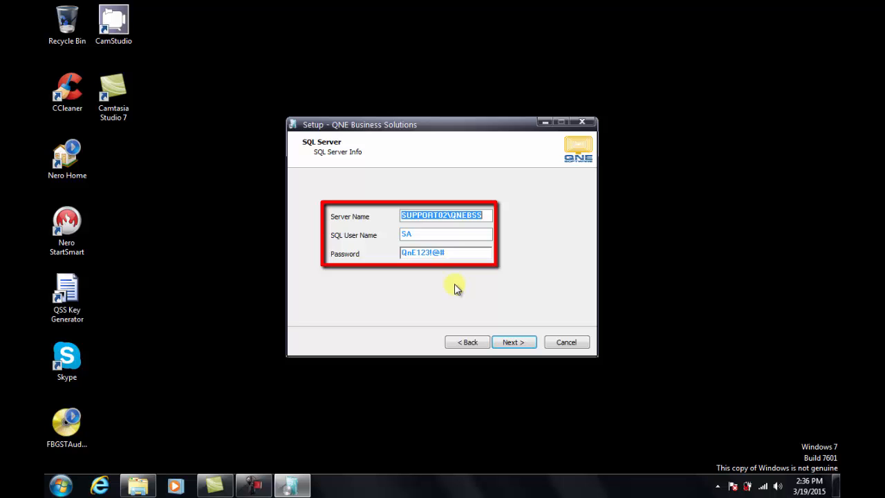
pyautogui.click(514, 341)
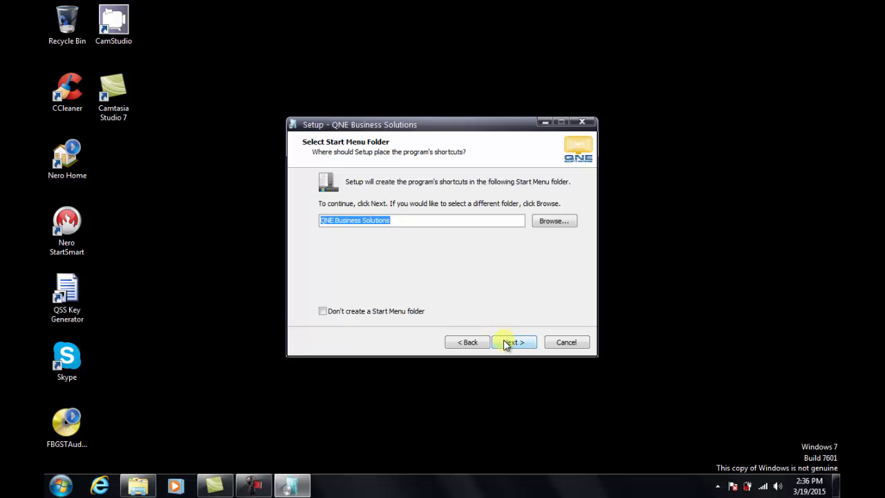
pyautogui.click(511, 342)
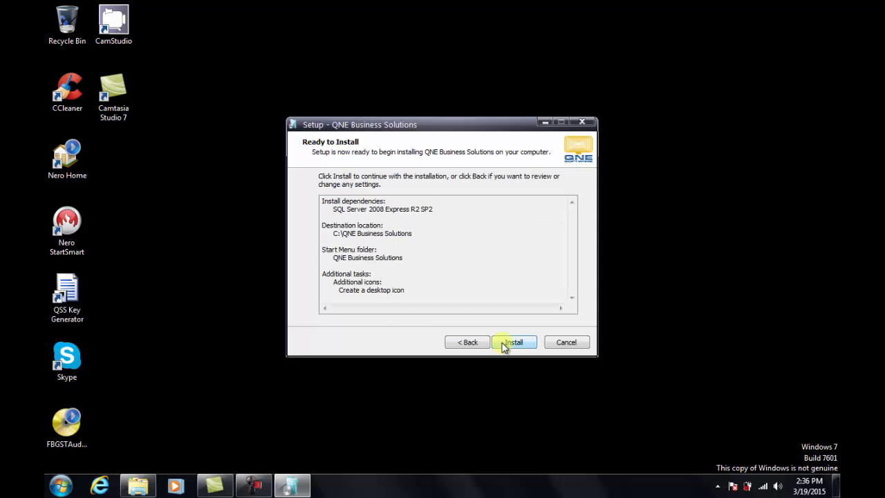
# Step: Install QNE Business Solutions and wait for the completing page with launch and service registration ticked
pyautogui.click(514, 343)
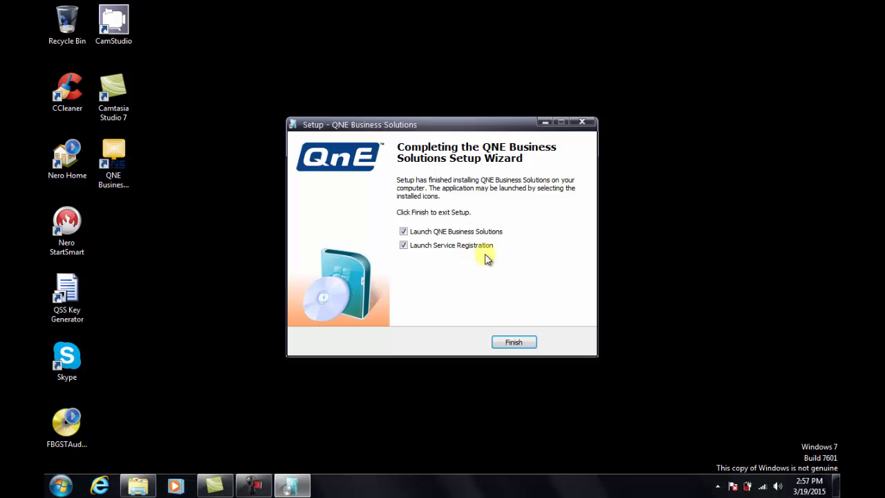
# Step: Finish setup so QNE Business Solutions launches its Database Wizard with an empty list on localhost
pyautogui.click(515, 342)
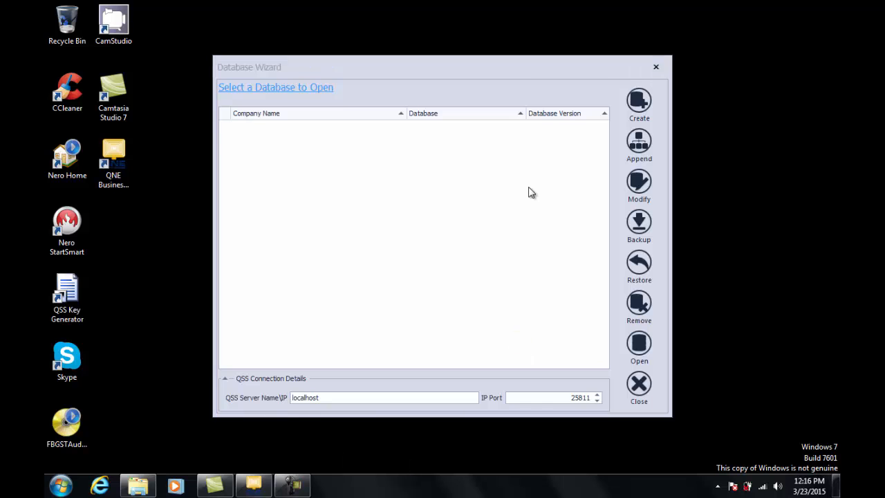
pyautogui.moveTo(621, 117)
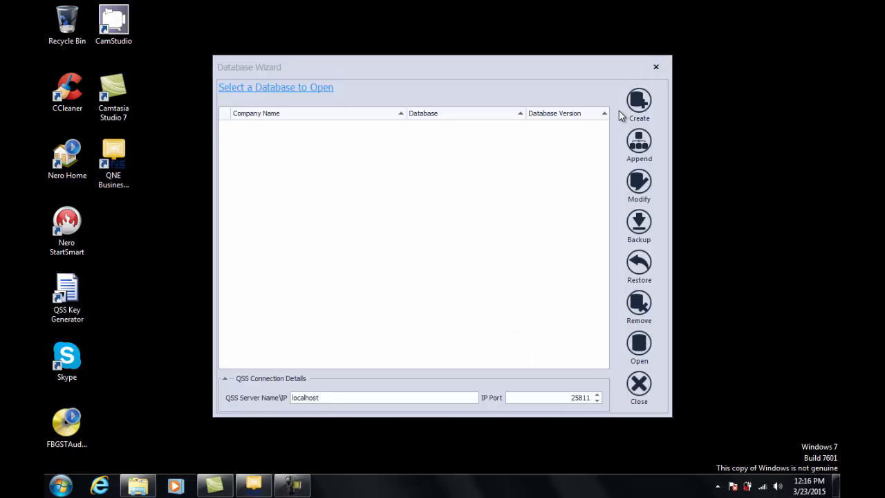
# Step: Start a new Sample Company database on the SUPPORT023\QNEBSS server instance
pyautogui.click(639, 104)
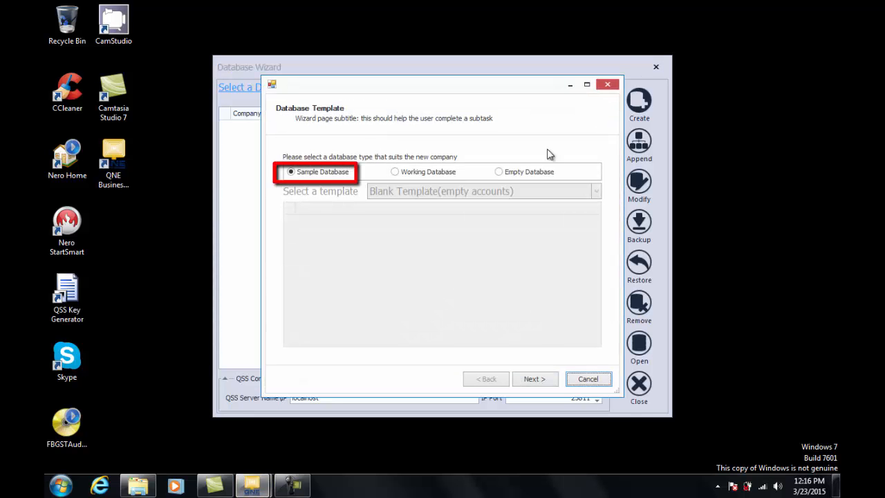
pyautogui.click(534, 378)
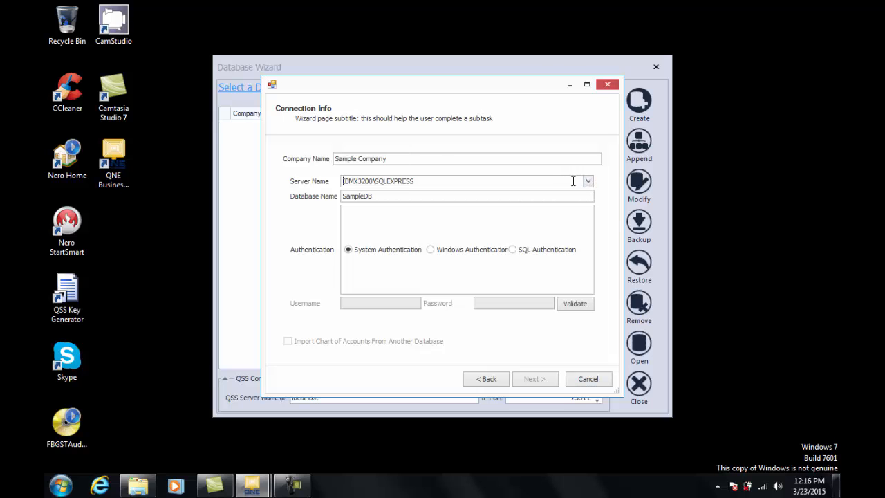
pyautogui.click(588, 180)
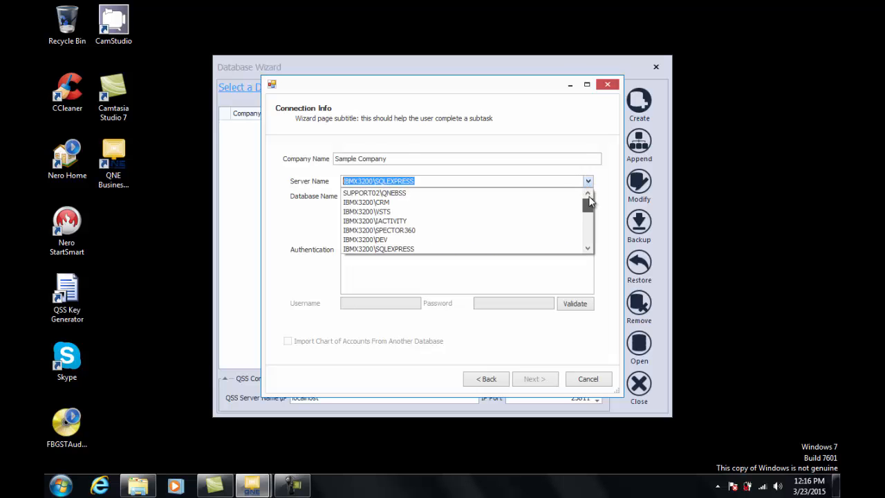
pyautogui.click(373, 194)
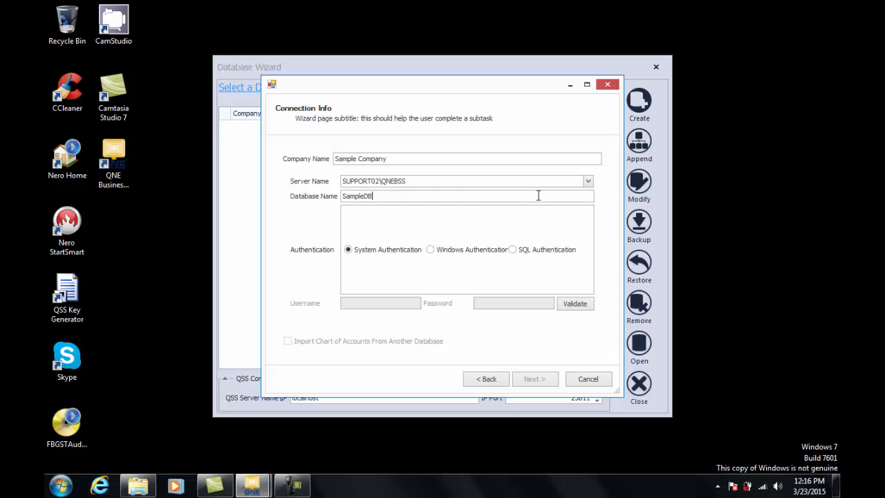
# Step: Name the database SampleDB001 and validate the connection successfully
pyautogui.write('001')
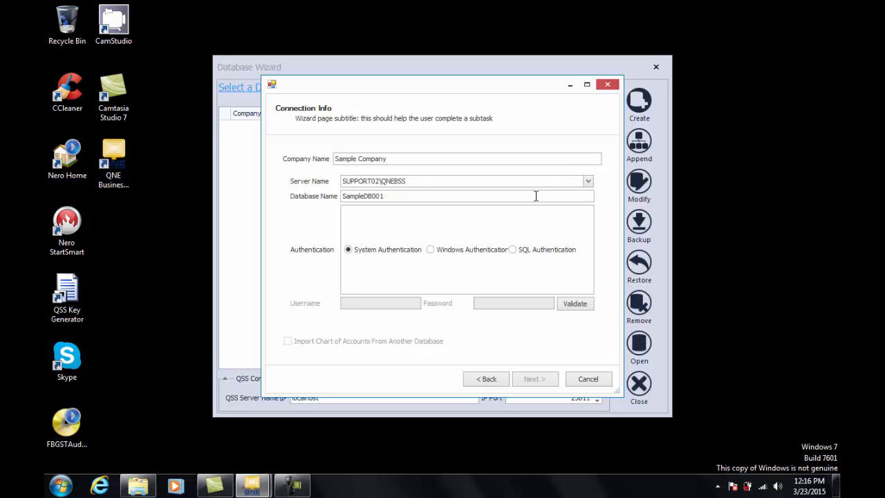
pyautogui.moveTo(509, 329)
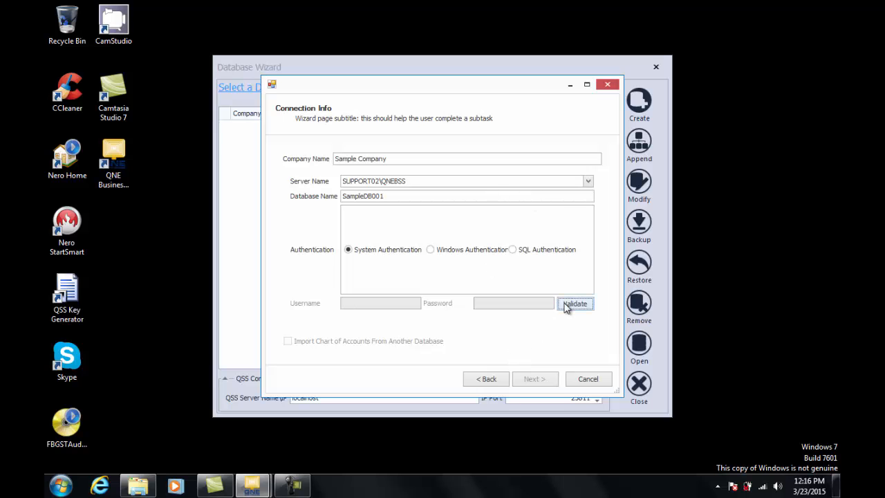
pyautogui.click(576, 304)
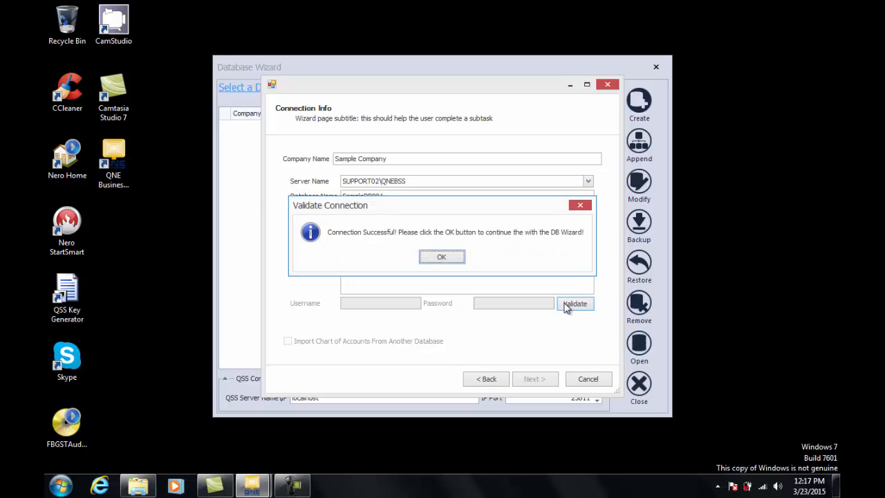
pyautogui.moveTo(476, 258)
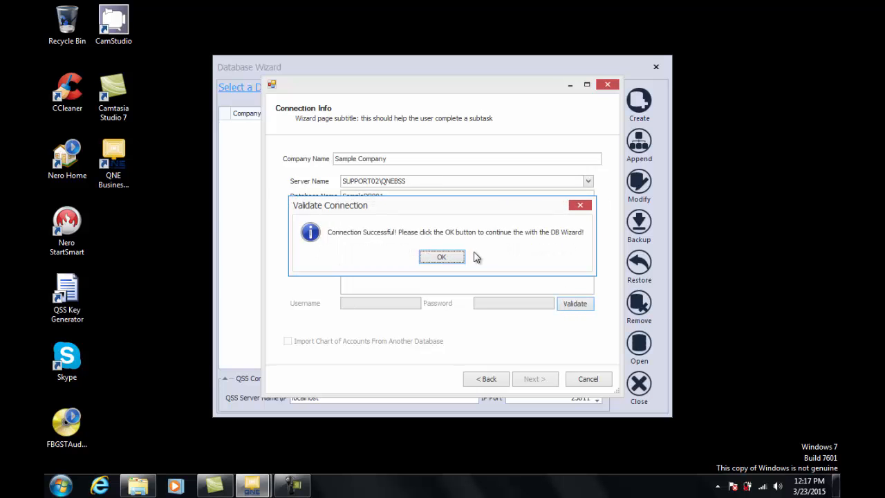
pyautogui.click(441, 256)
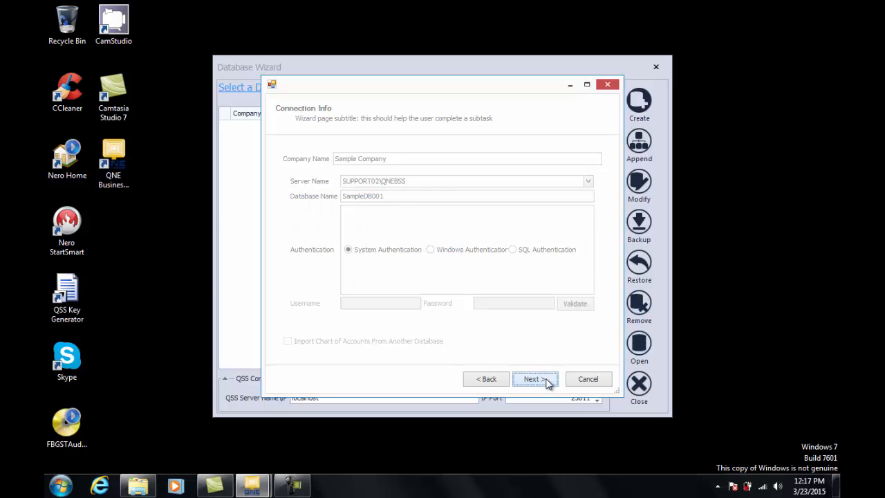
# Step: Create the Sample Company database, close the finished wizard and bring up the Start menu
pyautogui.click(532, 379)
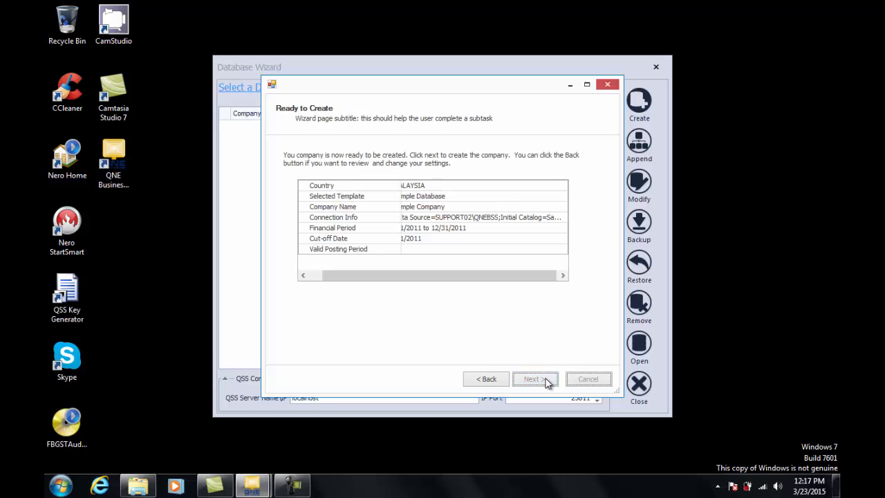
pyautogui.click(533, 379)
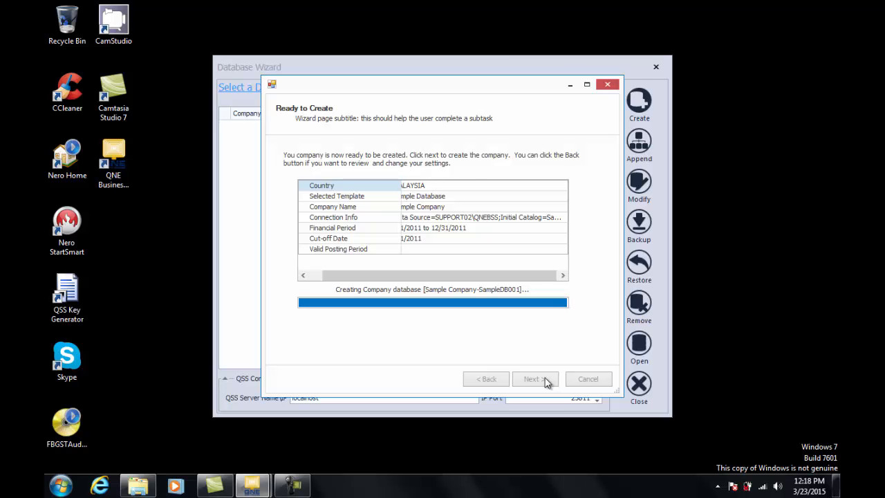
pyautogui.click(533, 379)
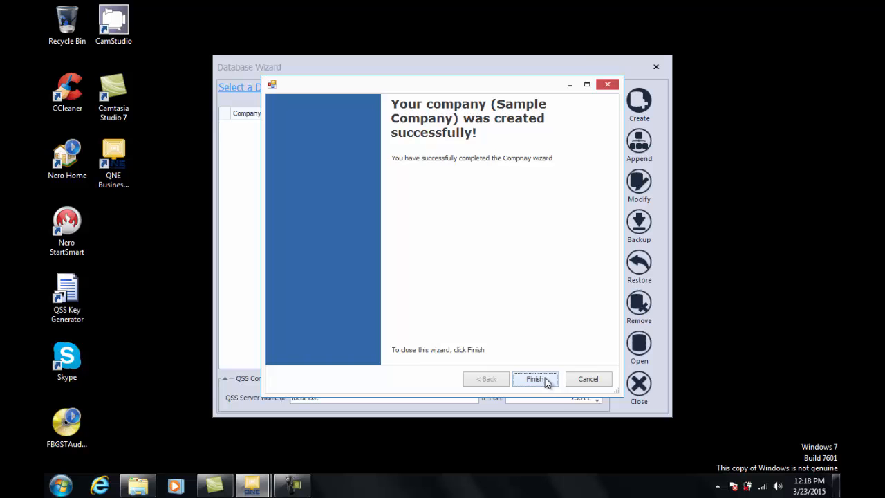
pyautogui.click(536, 379)
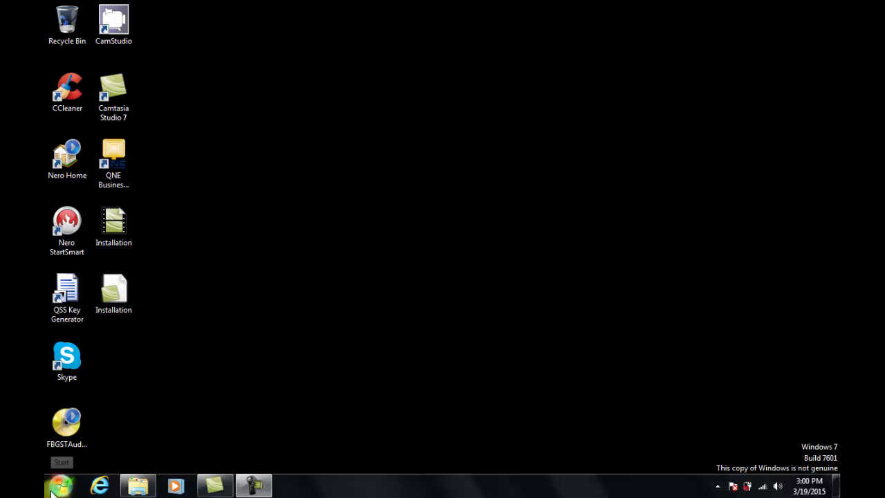
pyautogui.click(58, 485)
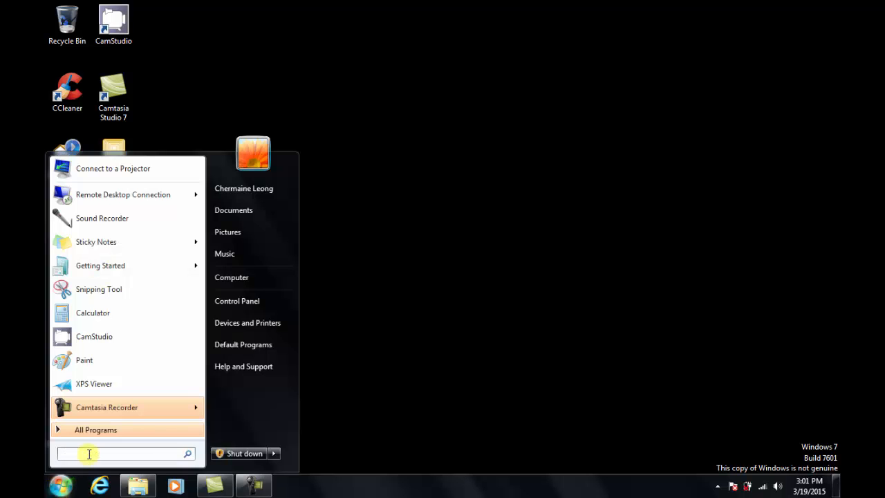
# Step: Launch SQL Server Configuration Manager from Start search and show Protocols for QNEBSS
pyautogui.write('sql ser')
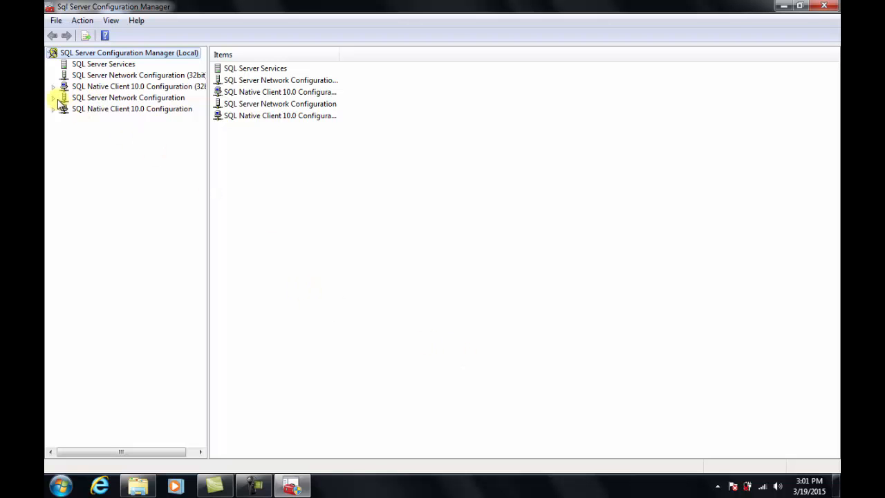
pyautogui.click(52, 97)
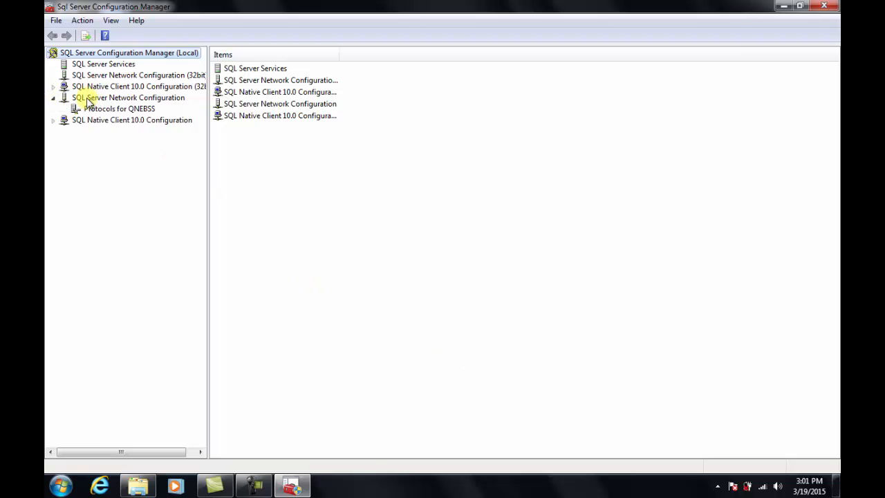
pyautogui.click(118, 108)
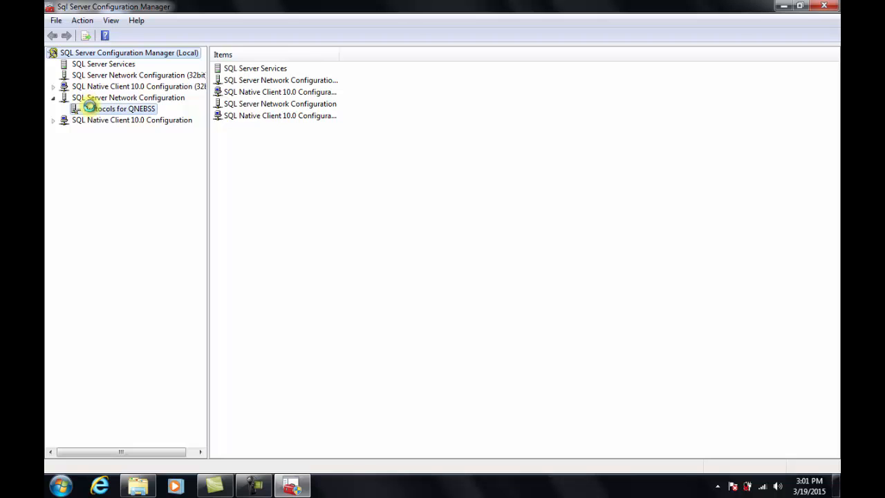
pyautogui.click(122, 108)
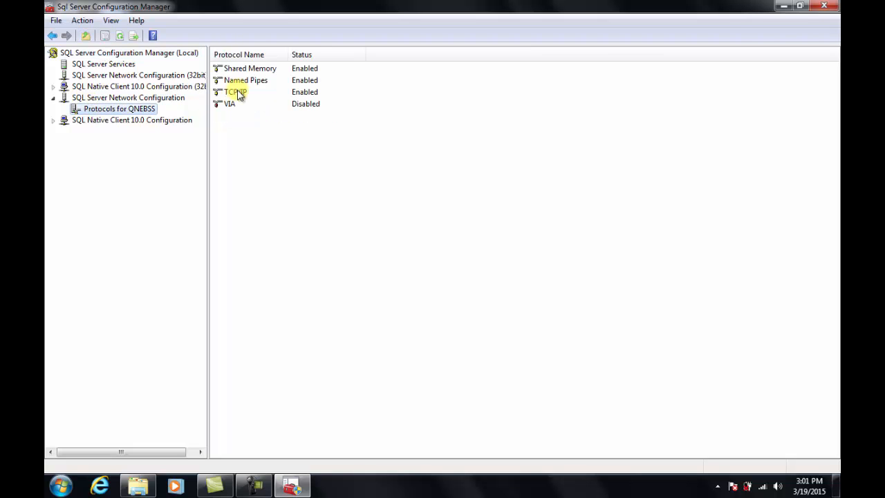
# Step: In TCP/IP properties under IPAll, clear TCP Dynamic Ports and set TCP Port to 1433
pyautogui.doubleClick(237, 91)
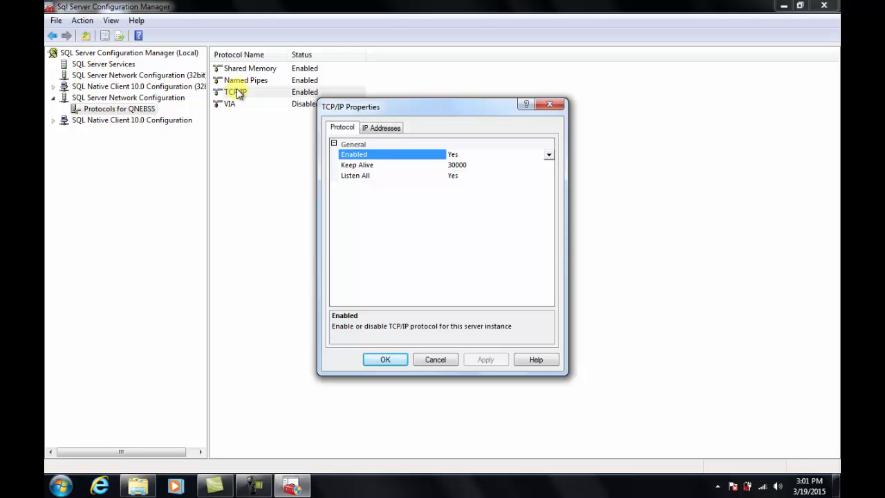
pyautogui.moveTo(387, 127)
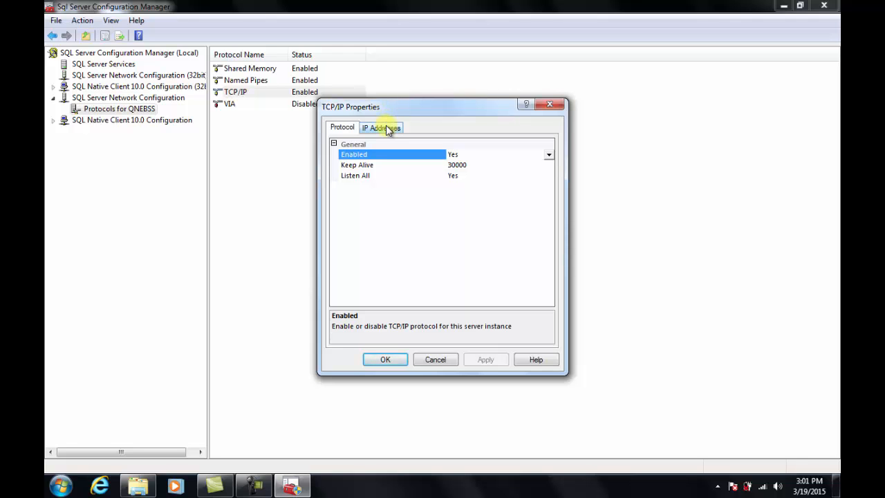
pyautogui.click(382, 127)
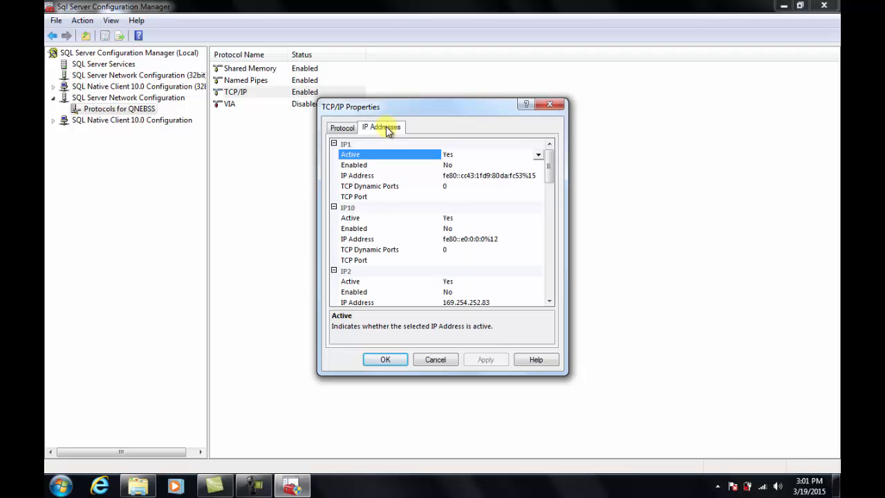
pyautogui.scroll(-3)
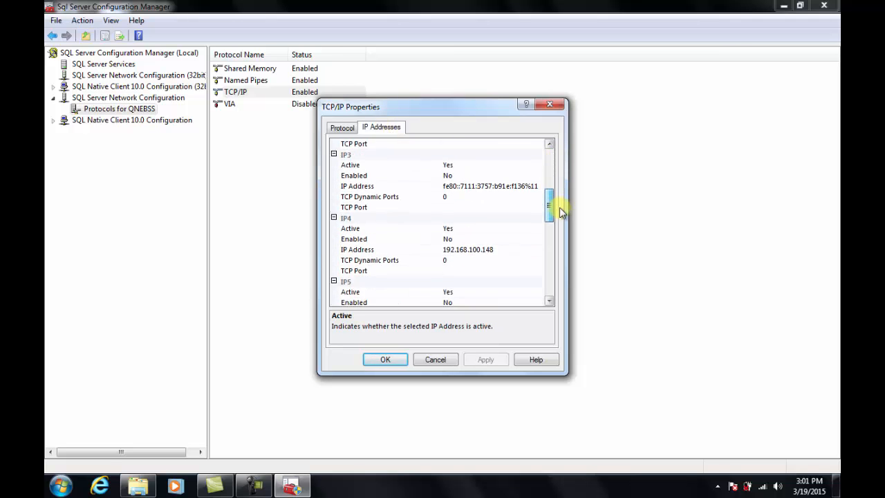
pyautogui.write('49348')
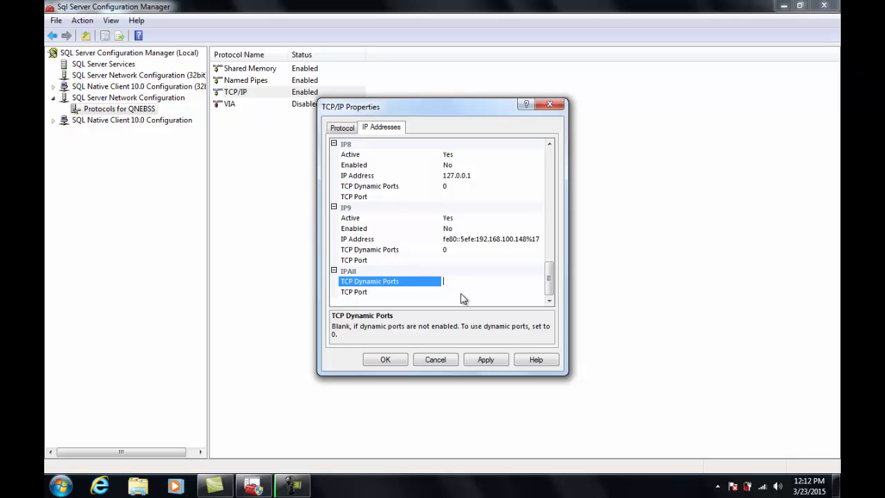
pyautogui.click(387, 291)
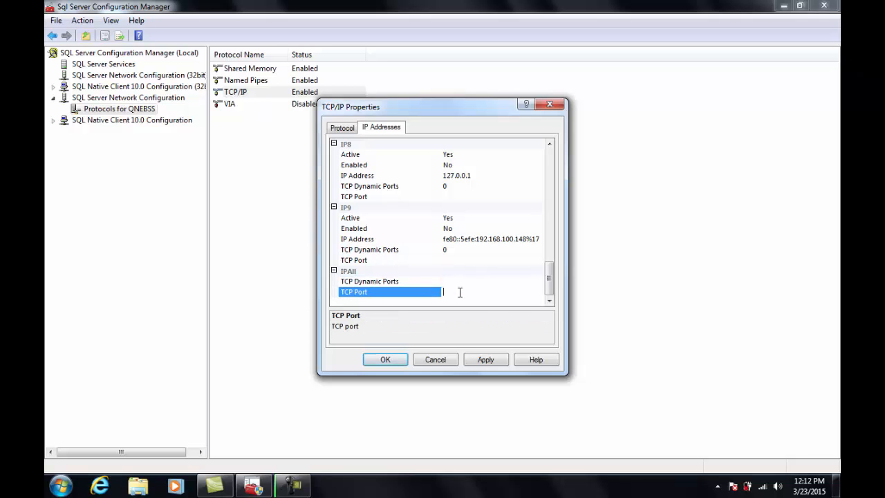
pyautogui.write('1433')
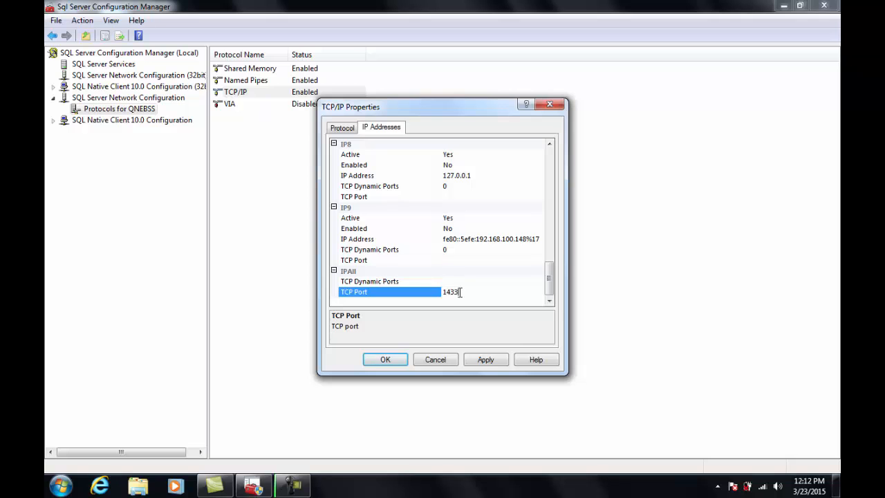
# Step: Apply the port change, acknowledge the restart warning and close the properties keeping it
pyautogui.click(485, 359)
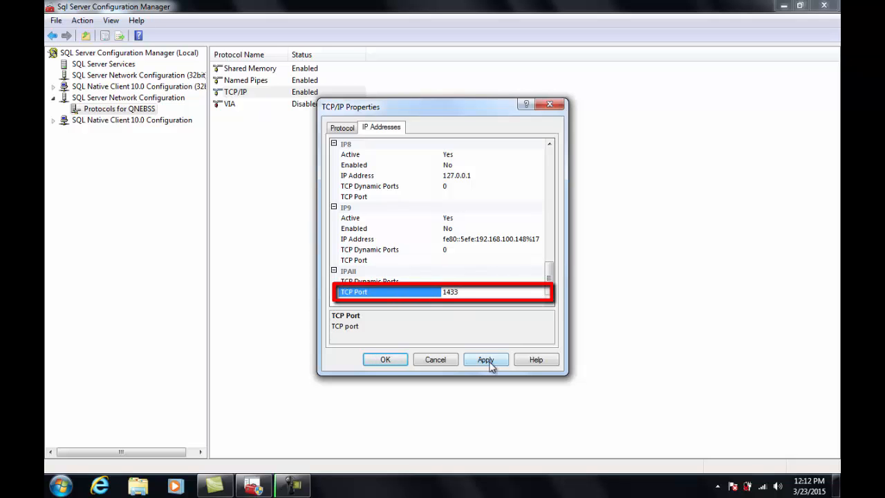
pyautogui.click(485, 360)
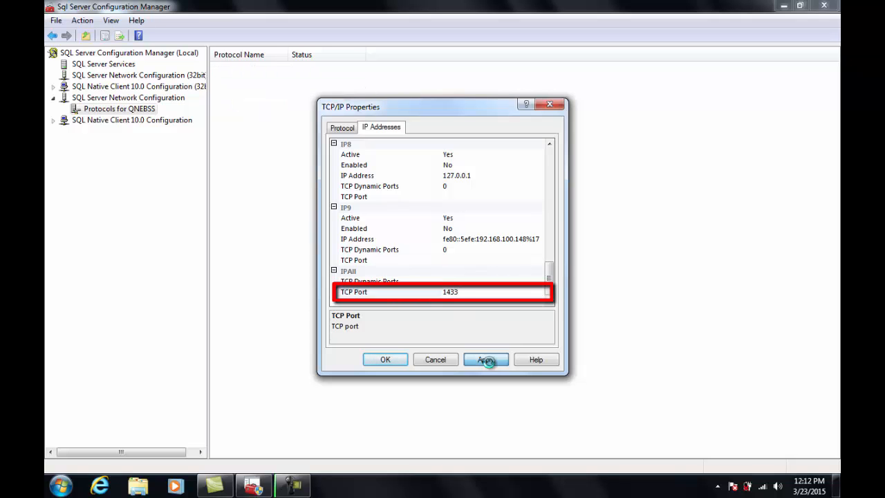
pyautogui.click(487, 359)
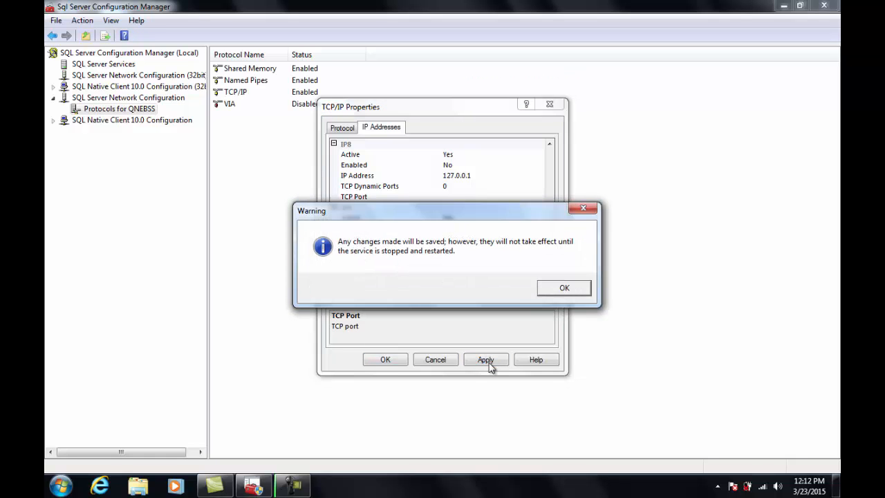
pyautogui.click(564, 288)
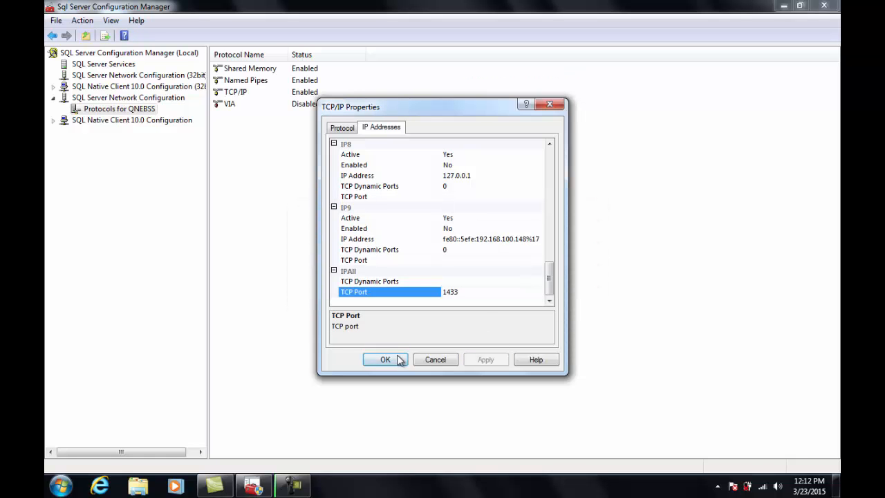
pyautogui.click(384, 359)
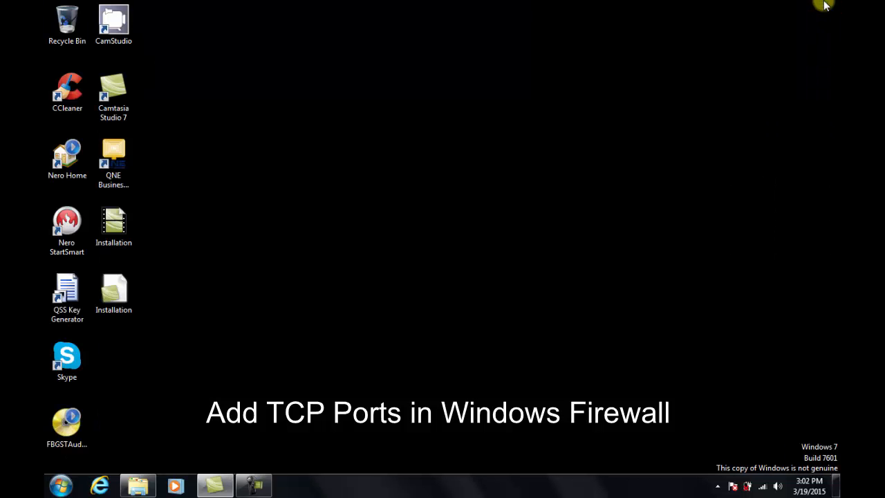
# Step: Launch Windows Firewall from Start search 'fire' and reach the Inbound Rules actions in Advanced Security
pyautogui.click(61, 484)
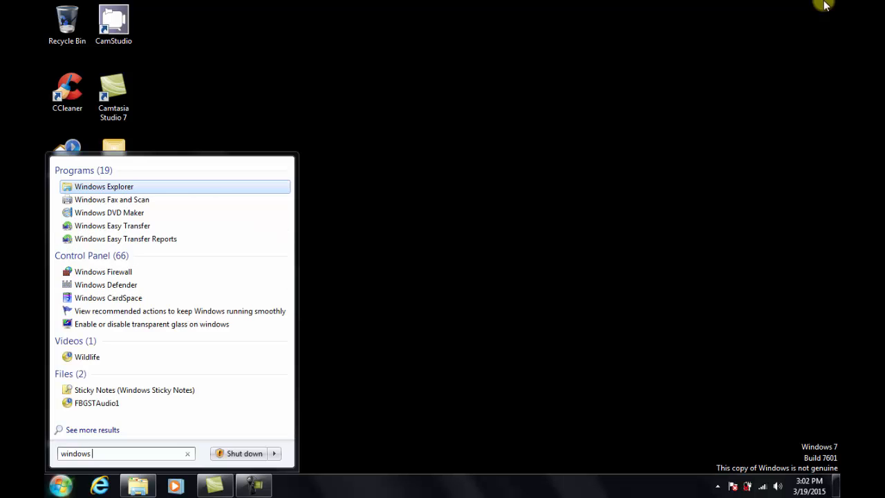
pyautogui.write('fire')
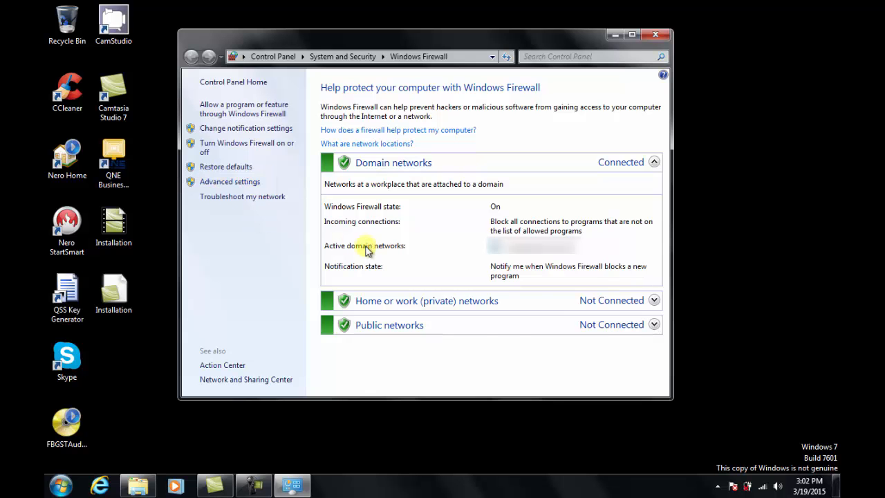
pyautogui.click(229, 182)
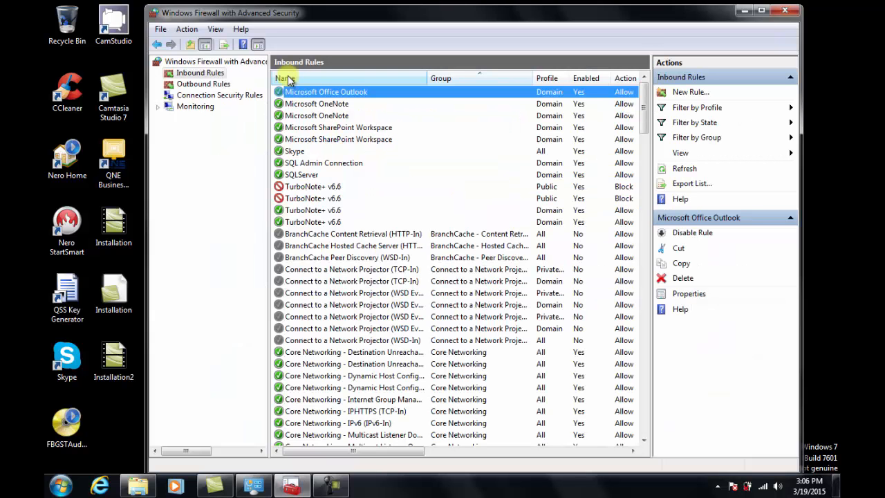
pyautogui.rightClick(199, 72)
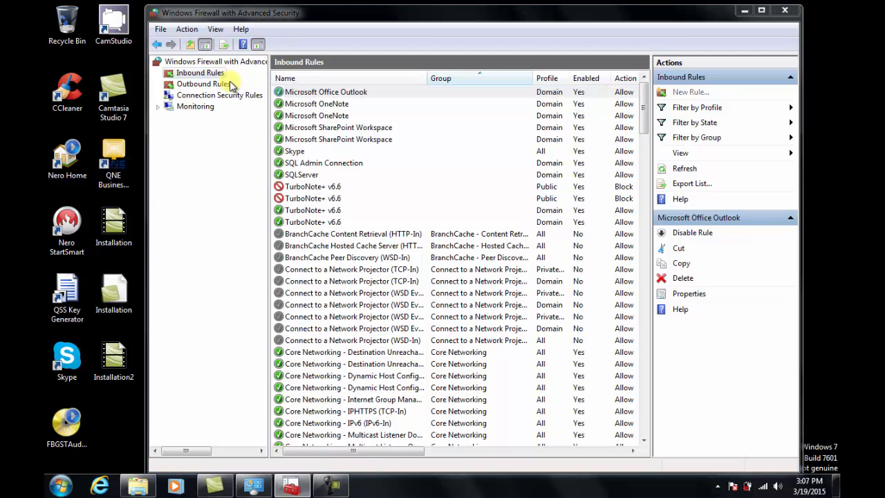
# Step: Define a new inbound Port rule for TCP 1433, allowing the connection on all profiles
pyautogui.click(689, 91)
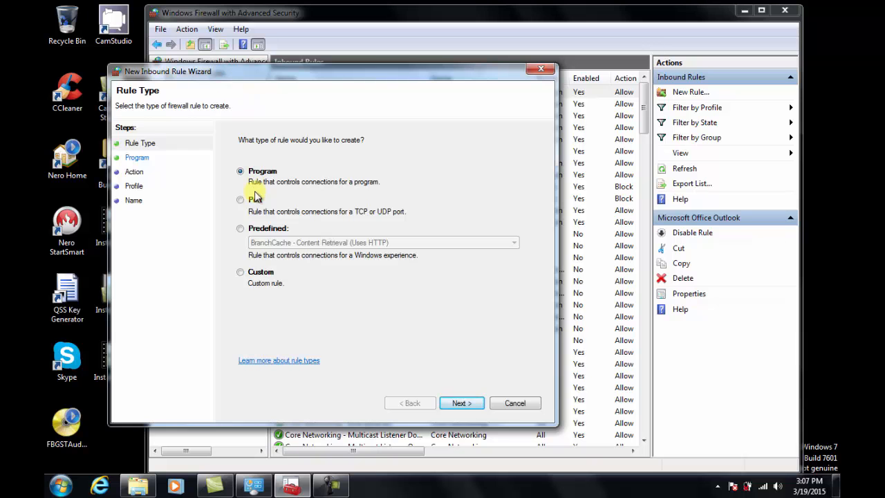
pyautogui.click(241, 199)
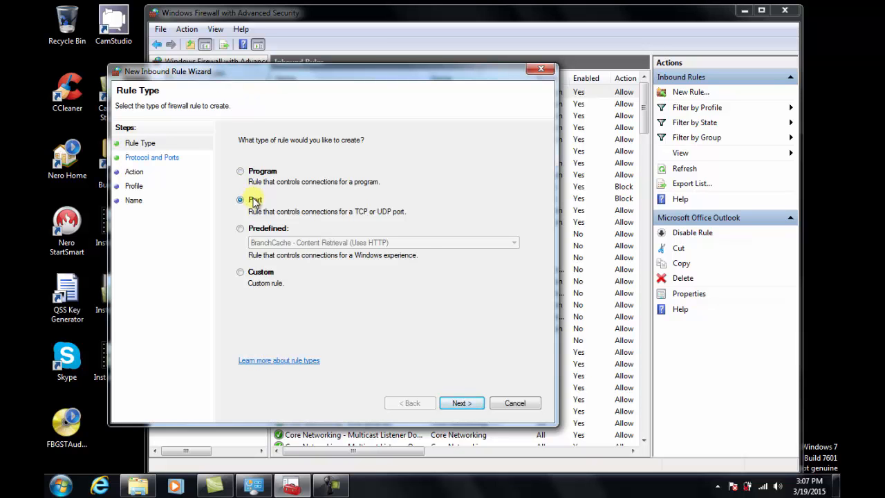
pyautogui.click(461, 404)
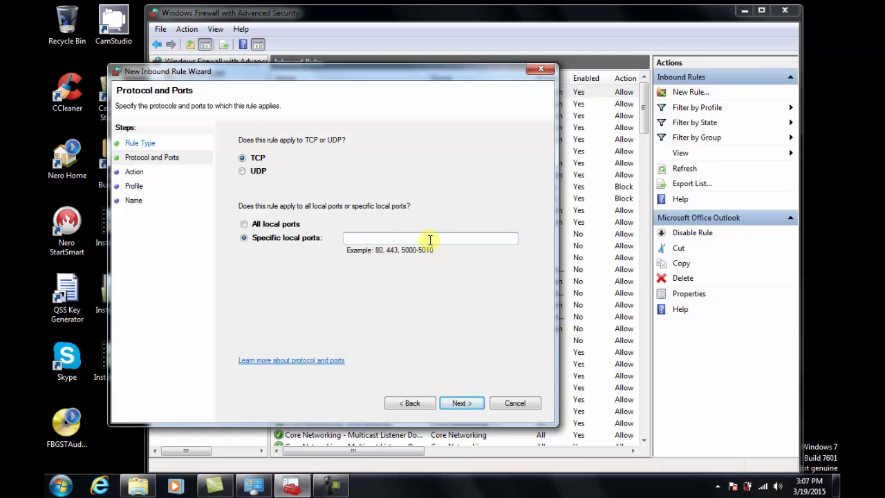
pyautogui.write('1')
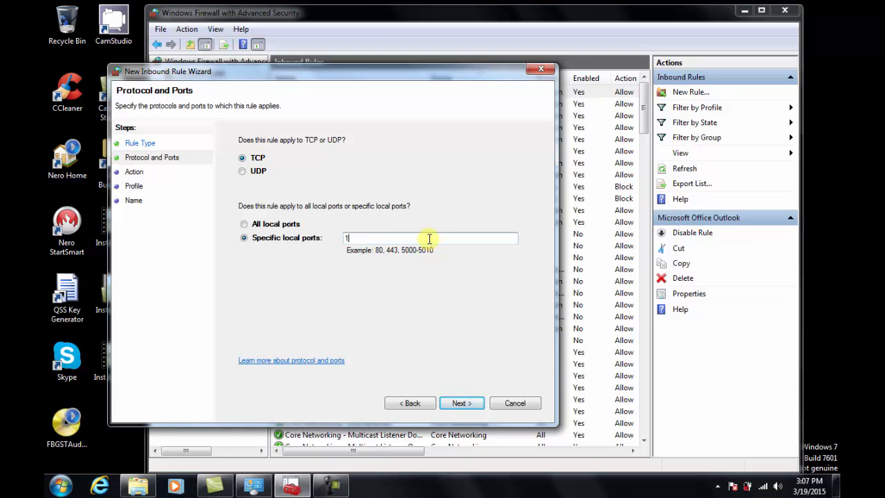
pyautogui.write('433')
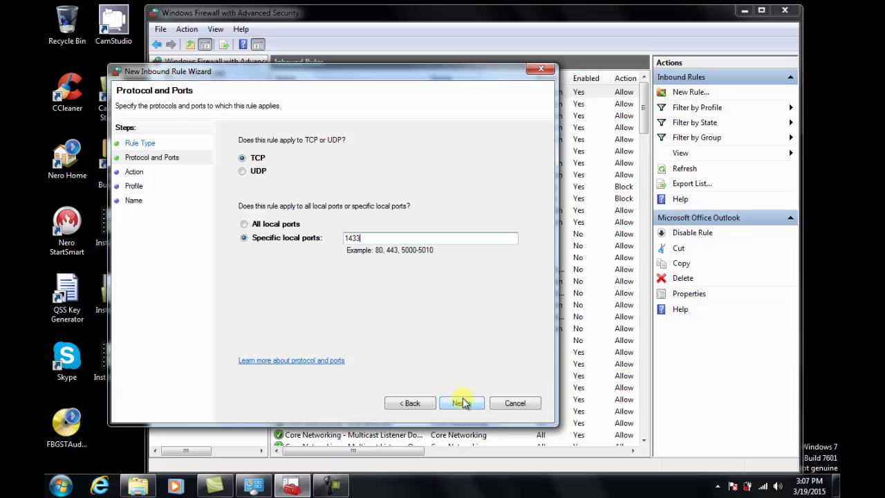
pyautogui.click(459, 404)
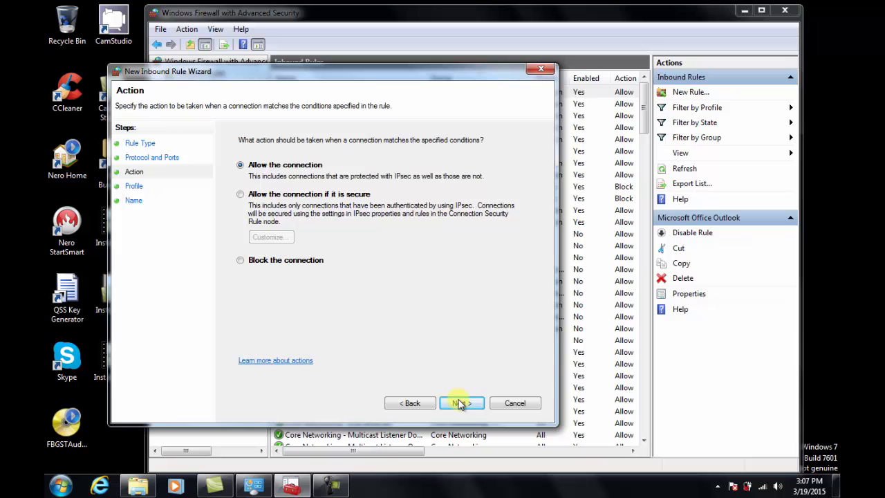
pyautogui.click(459, 404)
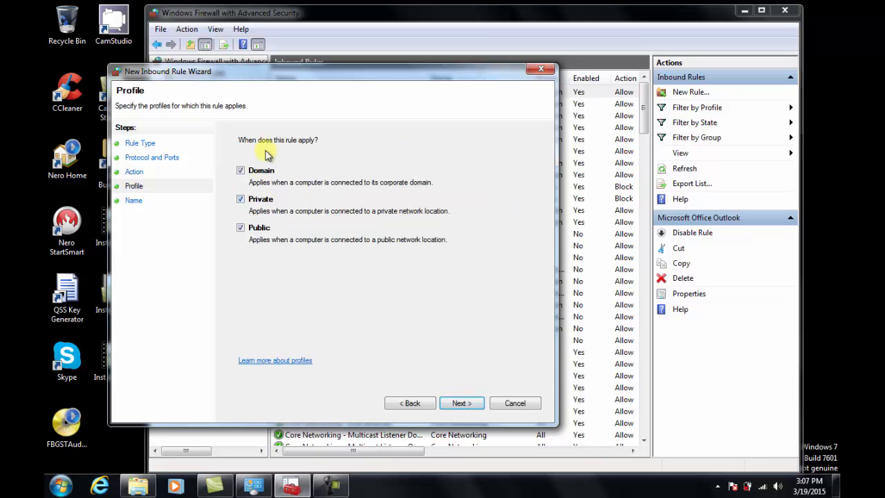
pyautogui.click(461, 404)
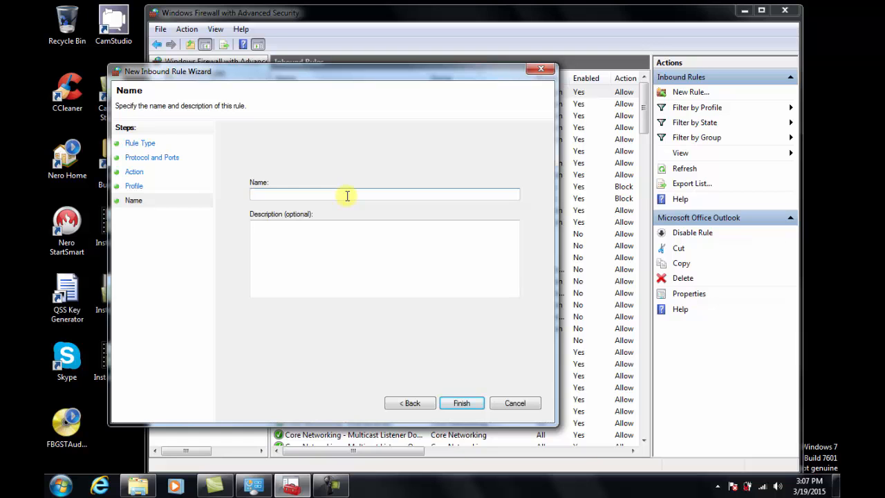
# Step: Name the rule 'SQL Server Port 1433 (TCP)' and finish creating it
pyautogui.write('S')
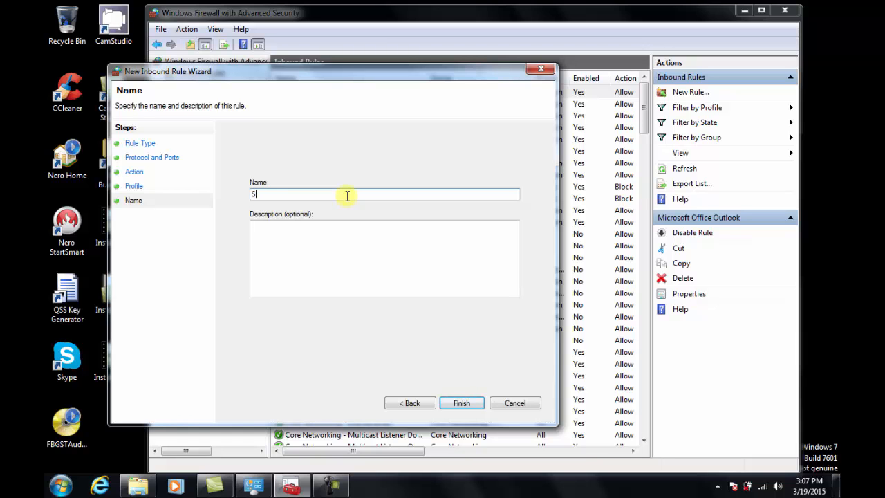
pyautogui.write('QL Server Port 1')
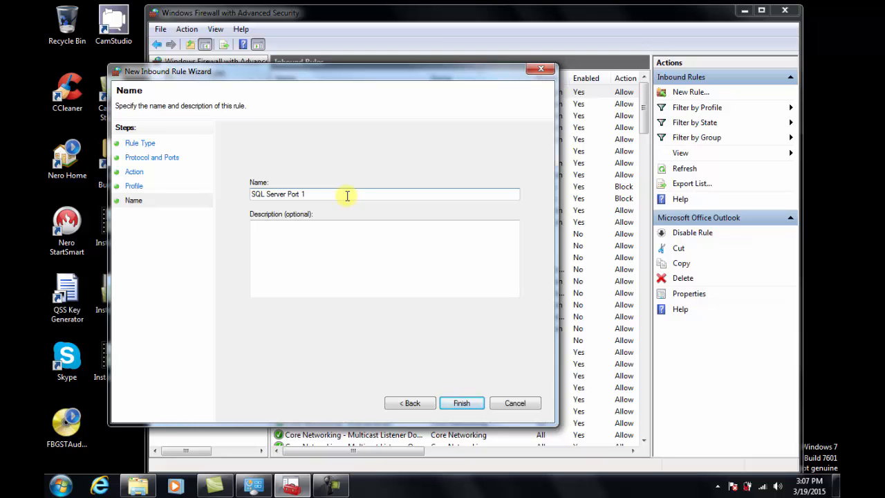
pyautogui.write('433')
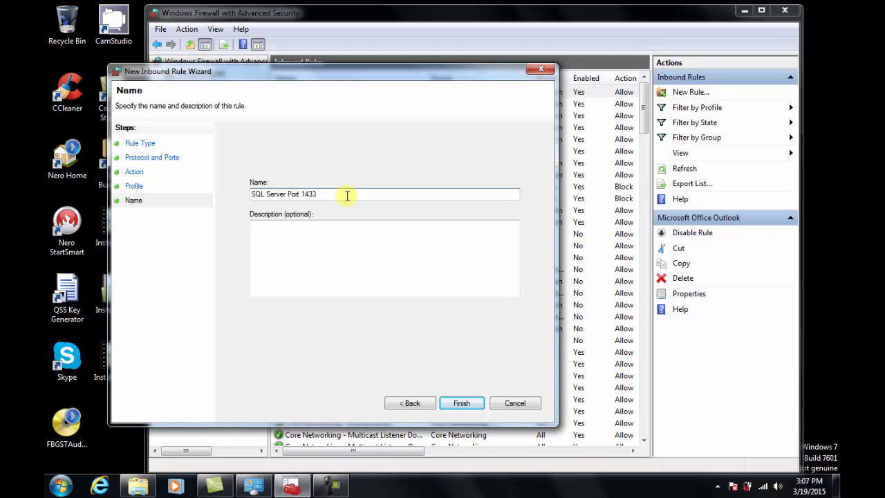
pyautogui.write('(')
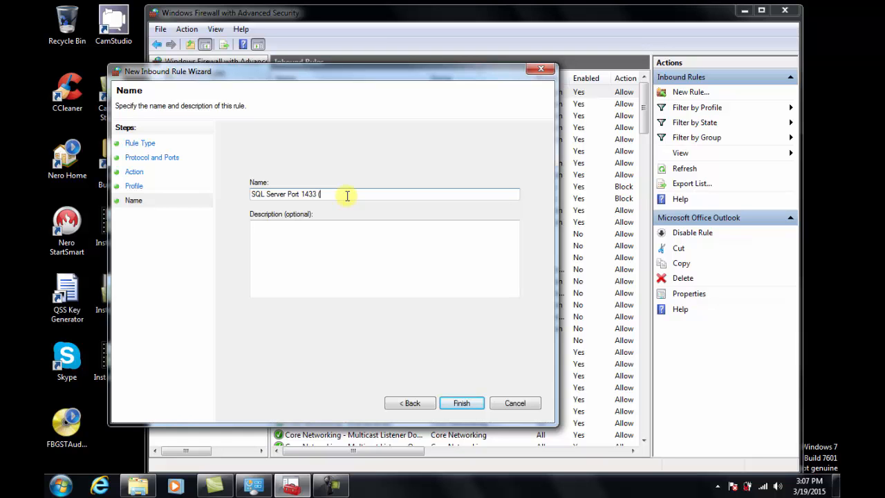
pyautogui.write('TCP')
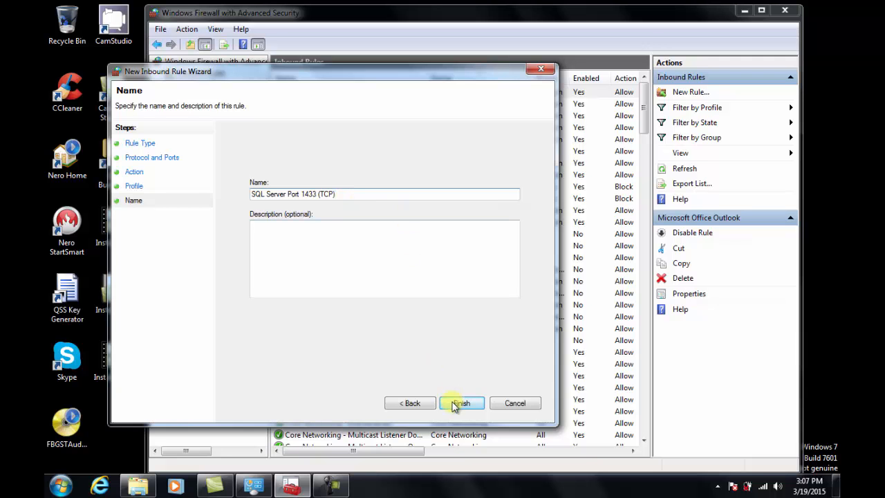
pyautogui.click(462, 404)
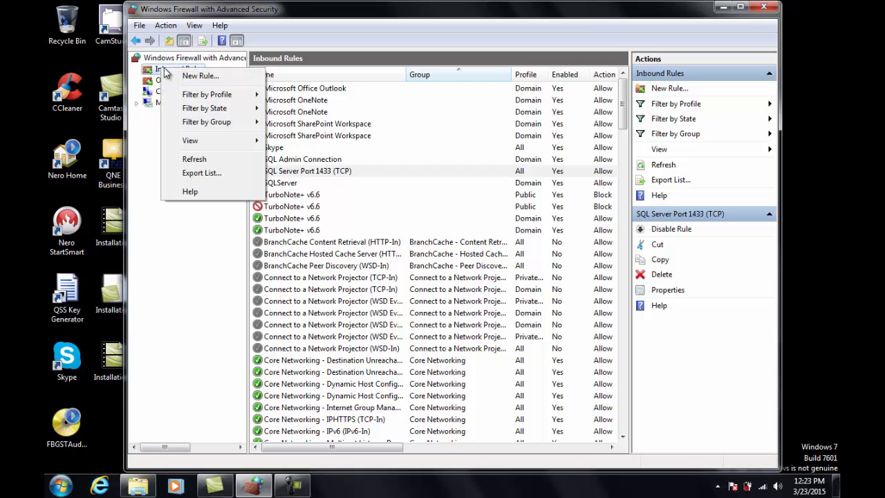
# Step: Create a second inbound TCP port rule named 'QSS Port 25811' allowing the connection
pyautogui.click(199, 75)
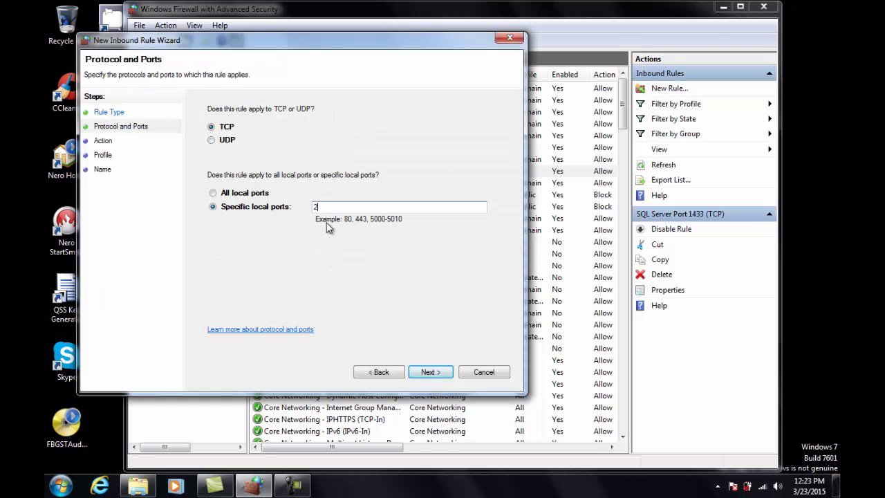
pyautogui.click(430, 372)
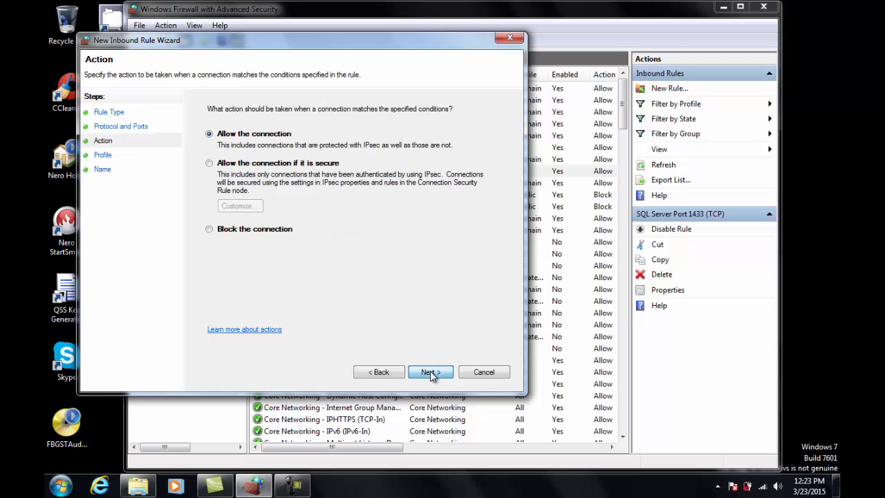
pyautogui.click(430, 372)
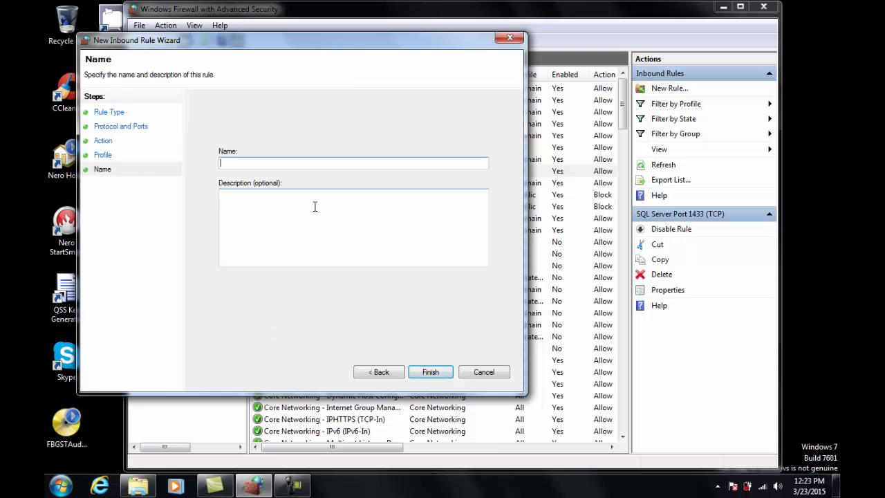
pyautogui.write('QSS Port 25811')
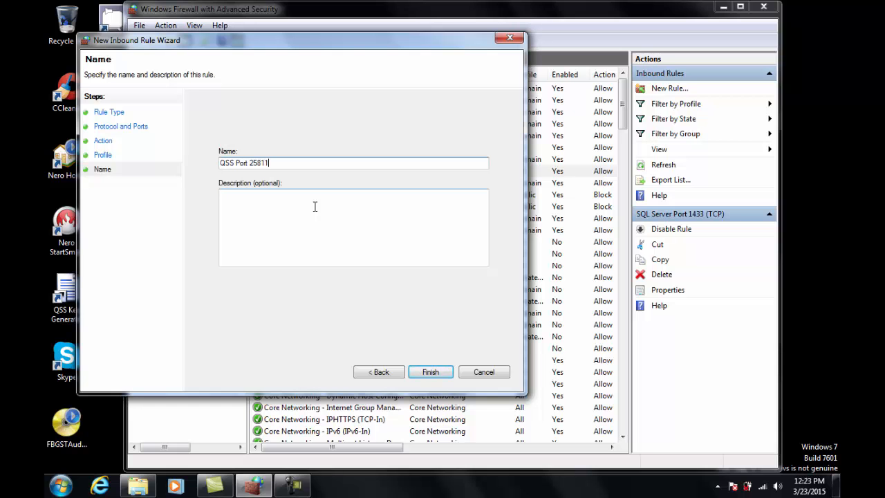
pyautogui.click(430, 372)
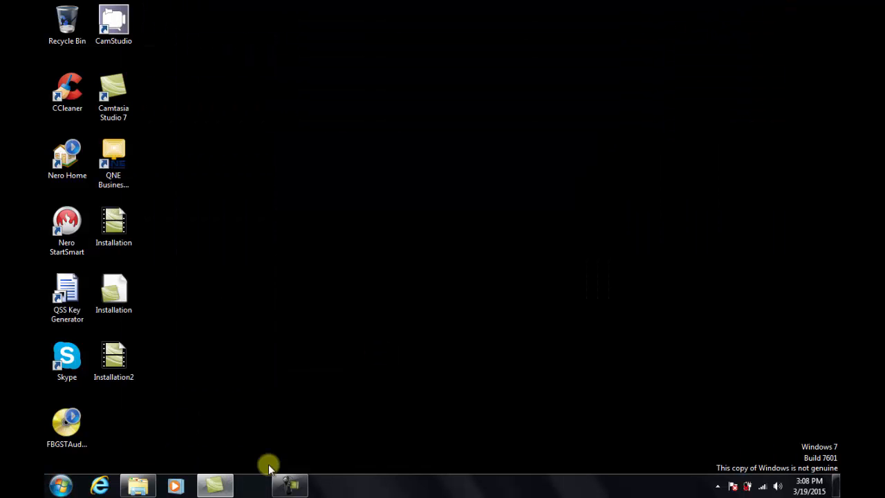
# Step: Create a new folder named Shared at the root of Local Disk (C:)
pyautogui.click(138, 484)
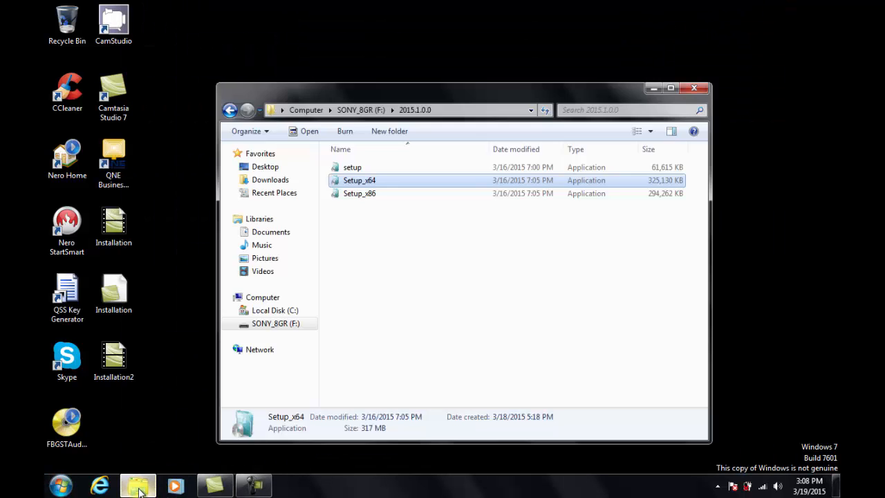
pyautogui.click(274, 309)
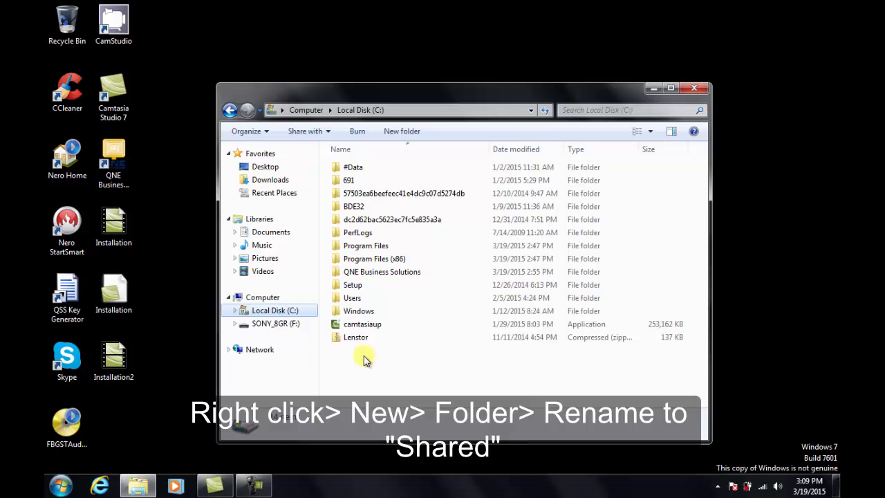
pyautogui.rightClick(365, 358)
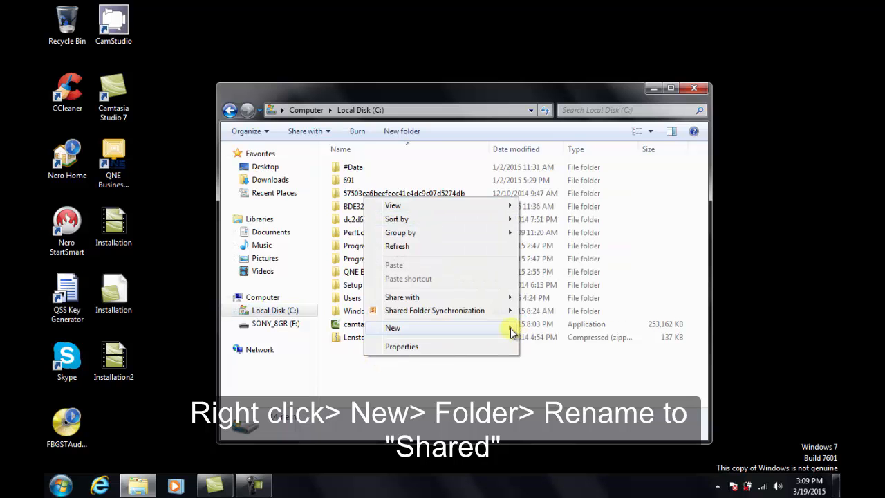
pyautogui.click(393, 327)
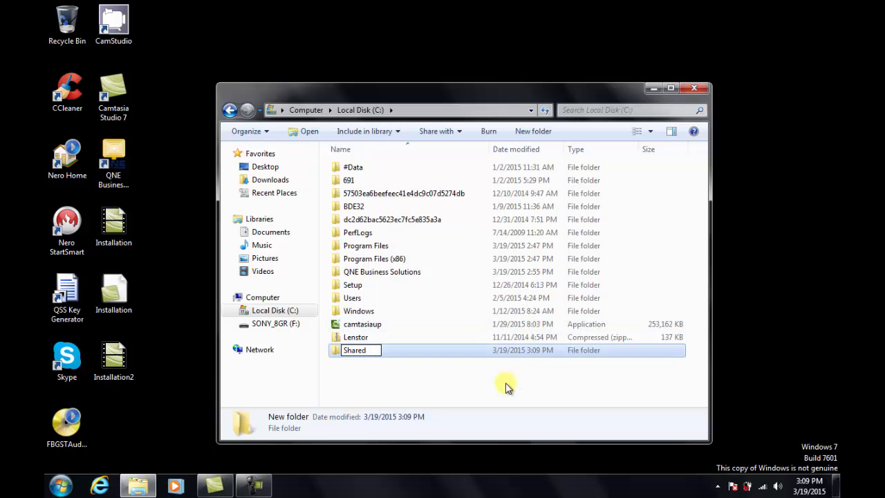
# Step: Share the Shared folder with Everyone at Read permission via Share with > Specific people
pyautogui.rightClick(354, 350)
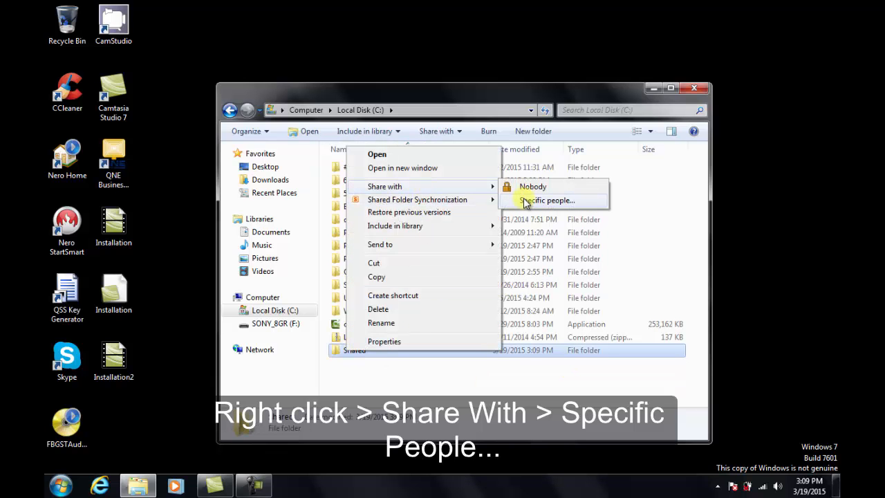
pyautogui.click(548, 199)
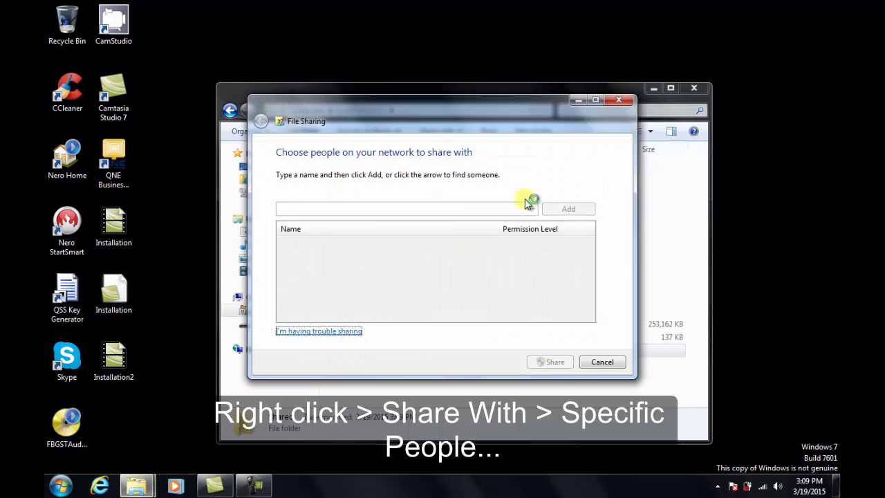
pyautogui.write('everyone')
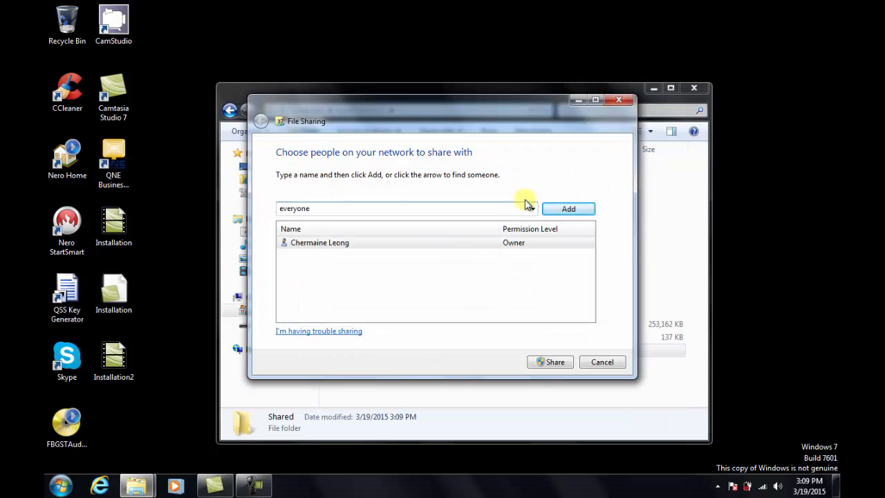
pyautogui.click(568, 207)
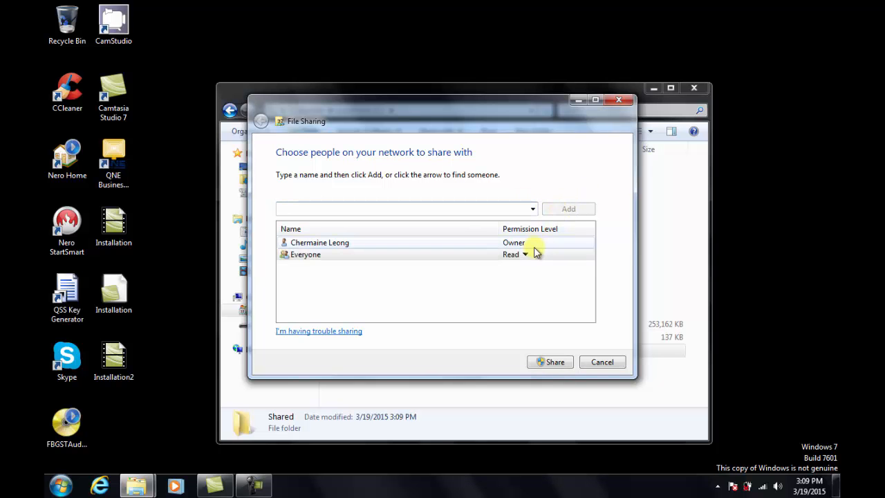
pyautogui.click(550, 362)
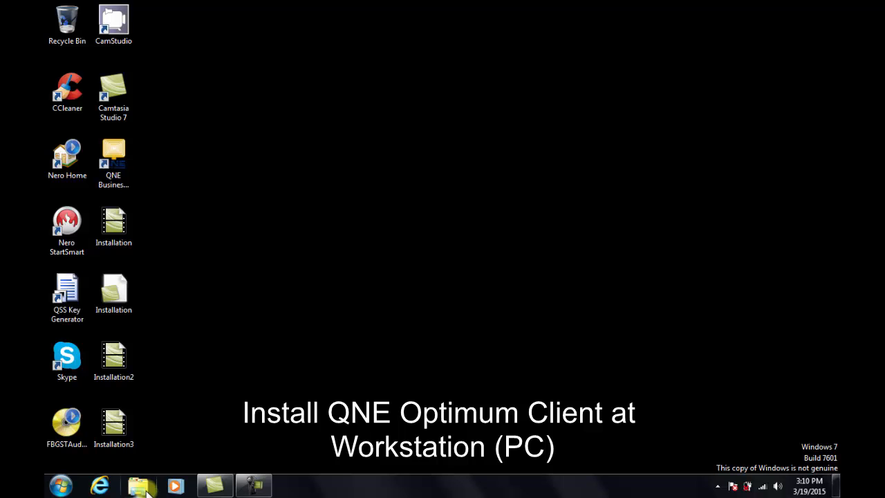
# Step: Run setup.exe from the 2015.1.0.0 folder on the removable drive and approve the UAC prompt
pyautogui.click(141, 485)
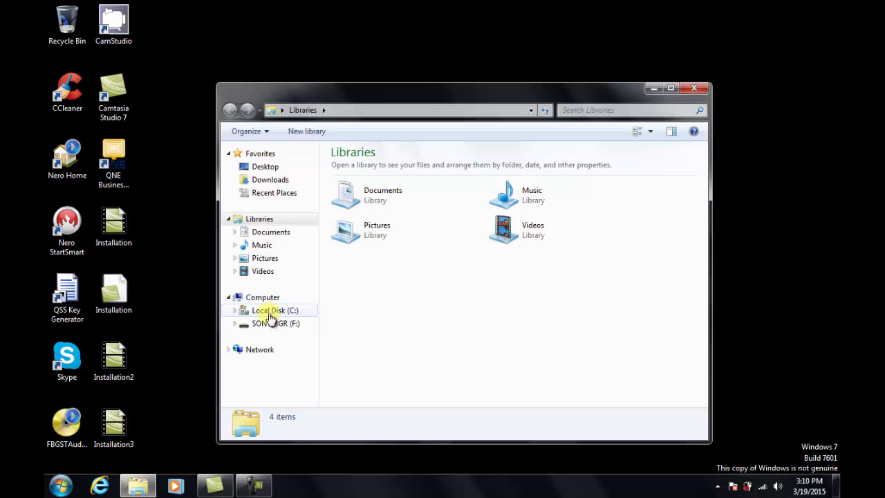
pyautogui.doubleClick(275, 323)
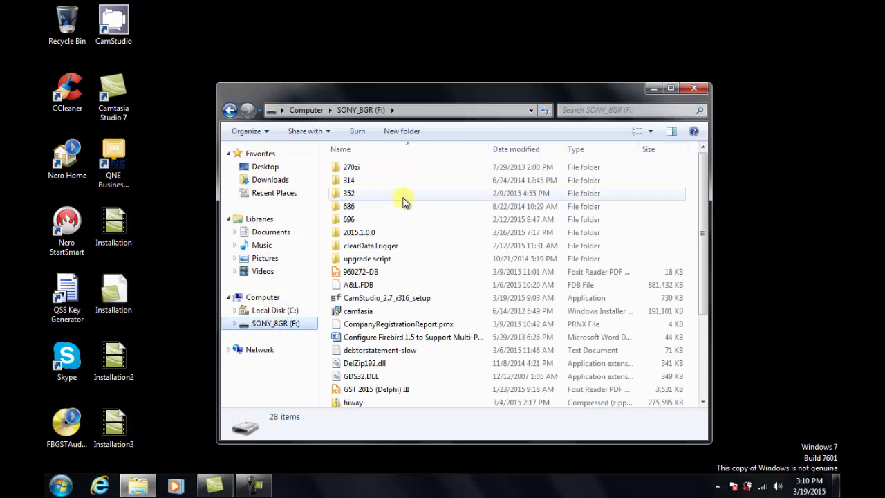
pyautogui.doubleClick(360, 232)
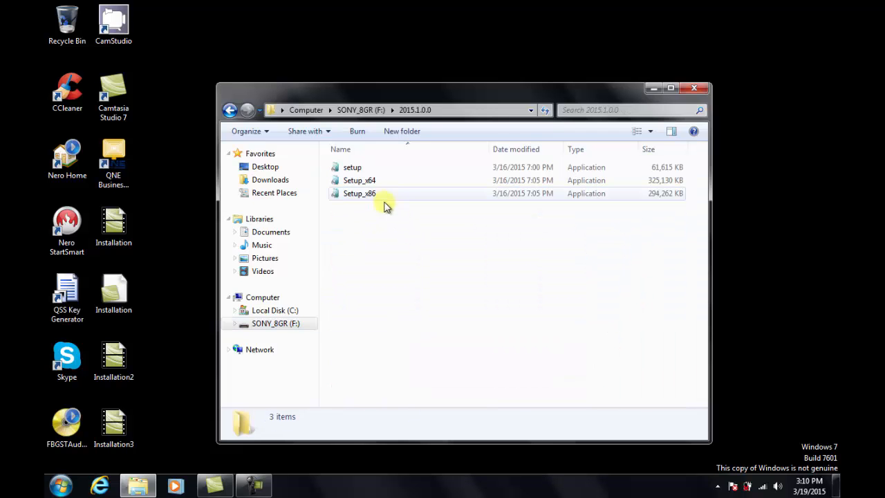
pyautogui.click(353, 166)
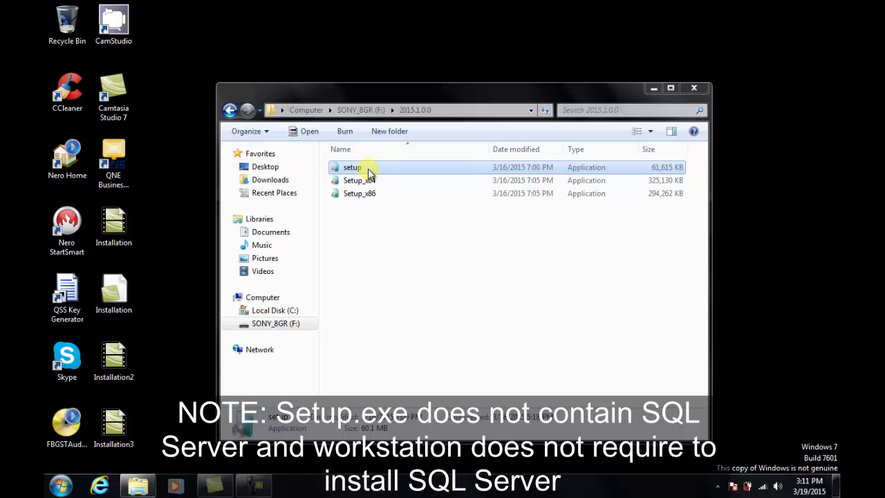
pyautogui.doubleClick(353, 166)
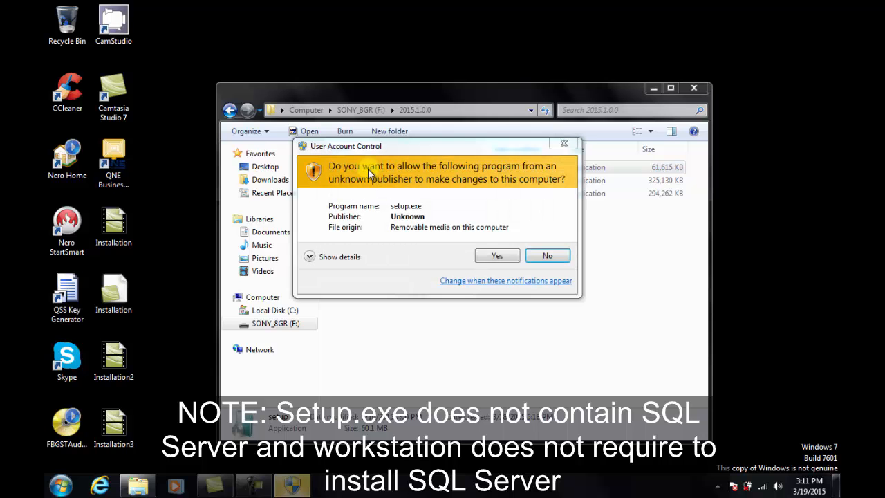
pyautogui.click(496, 255)
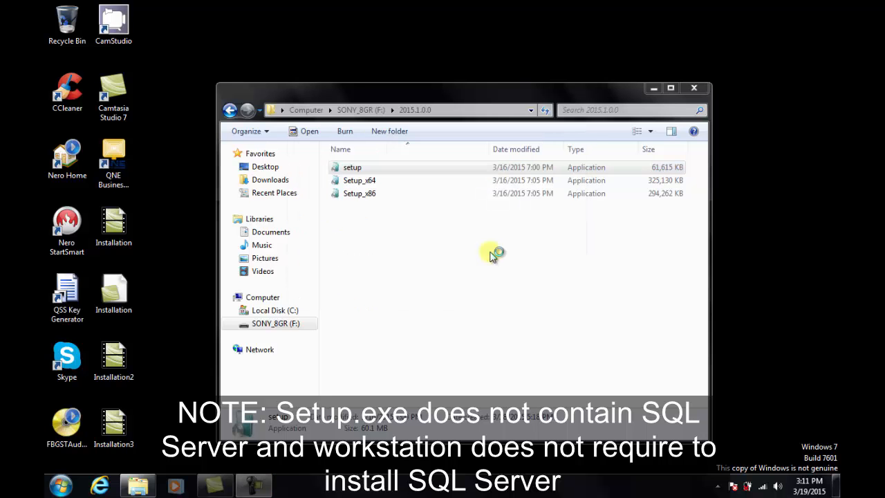
pyautogui.doubleClick(351, 166)
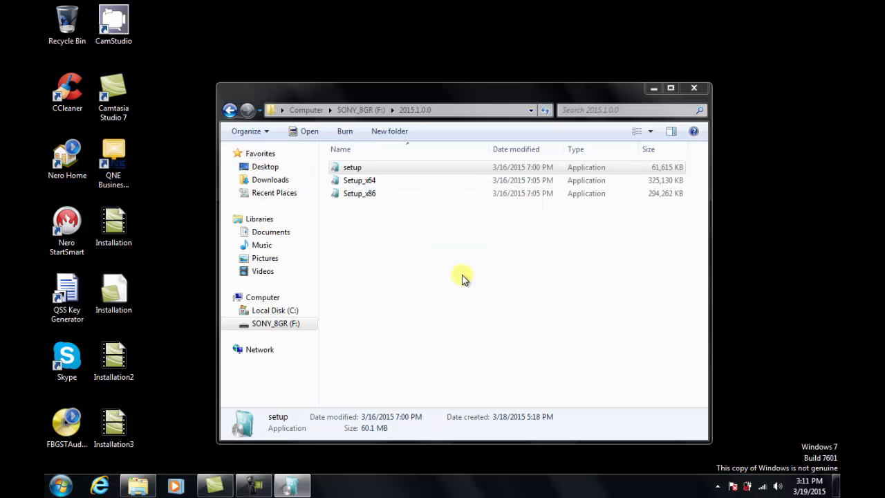
# Step: Install the Client edition to the default folder with a desktop icon and finish with launch enabled
pyautogui.doubleClick(351, 166)
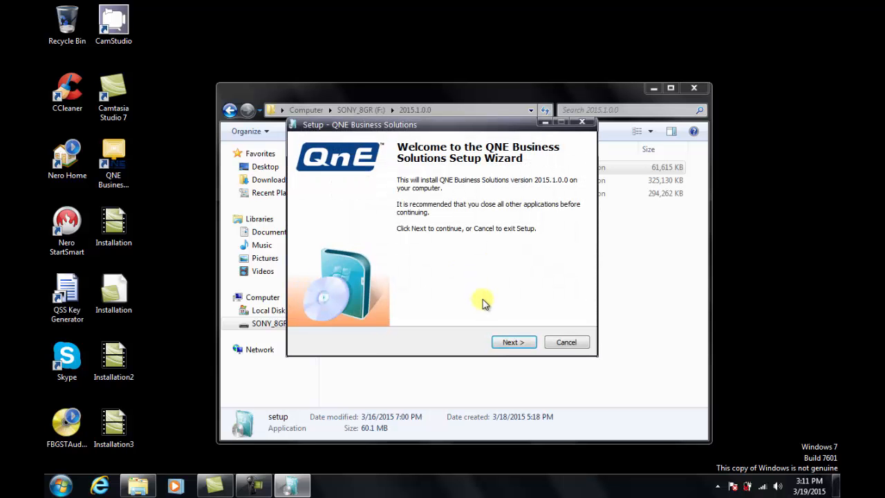
pyautogui.moveTo(512, 342)
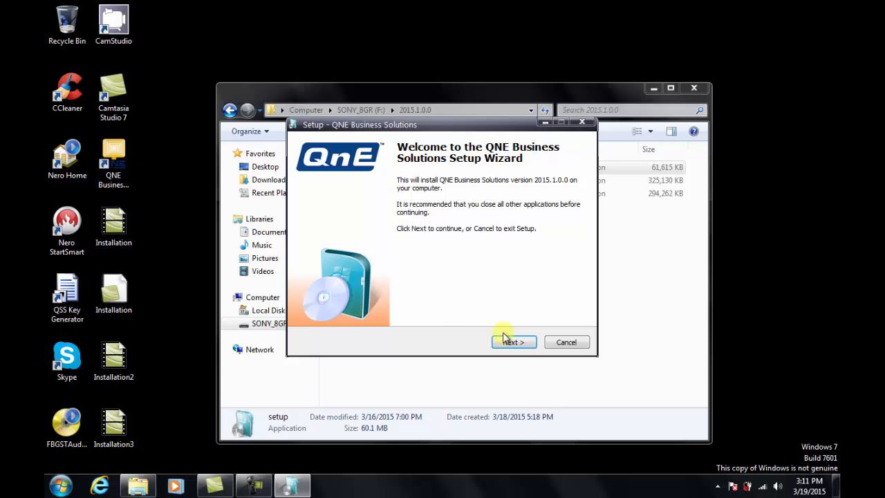
pyautogui.click(514, 341)
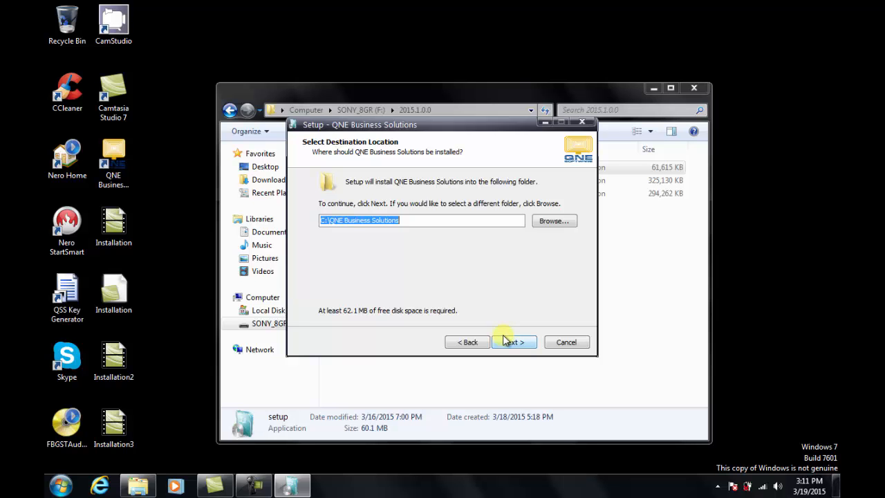
pyautogui.click(513, 342)
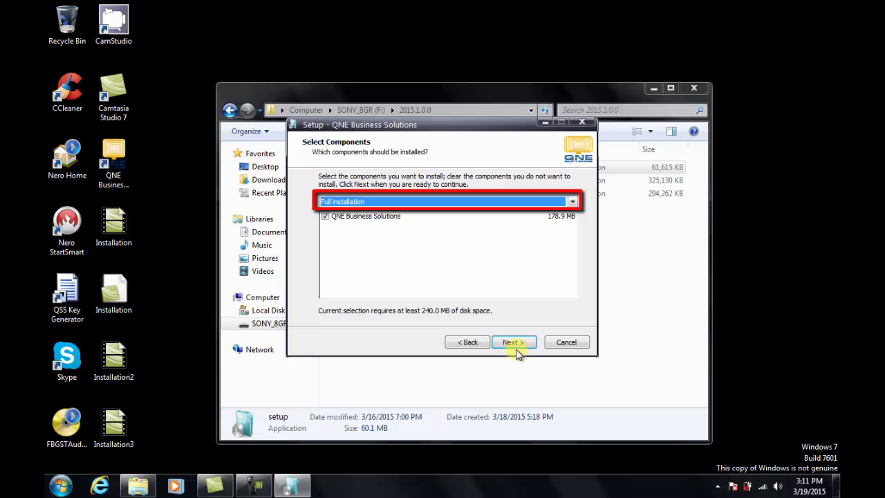
pyautogui.click(571, 201)
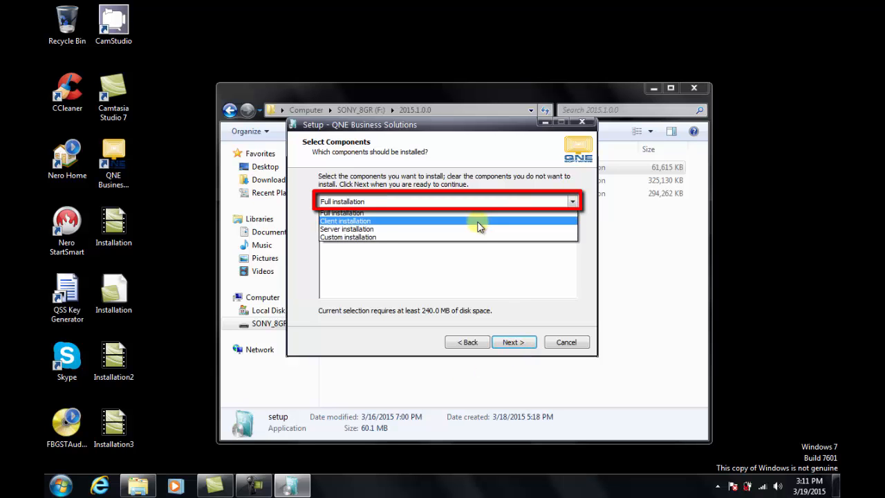
pyautogui.click(346, 221)
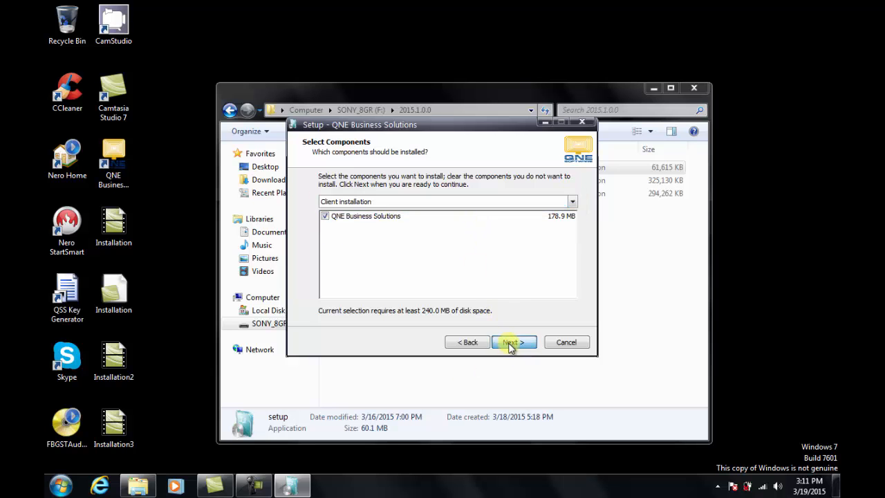
pyautogui.click(515, 341)
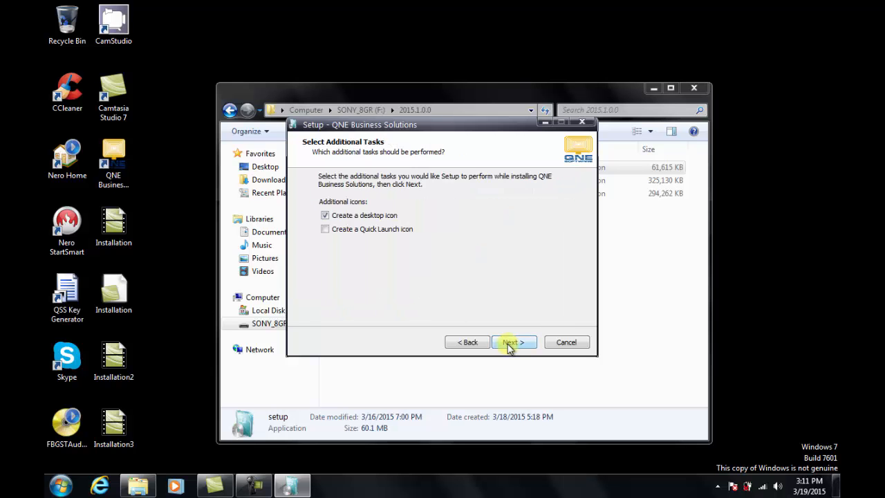
pyautogui.click(511, 341)
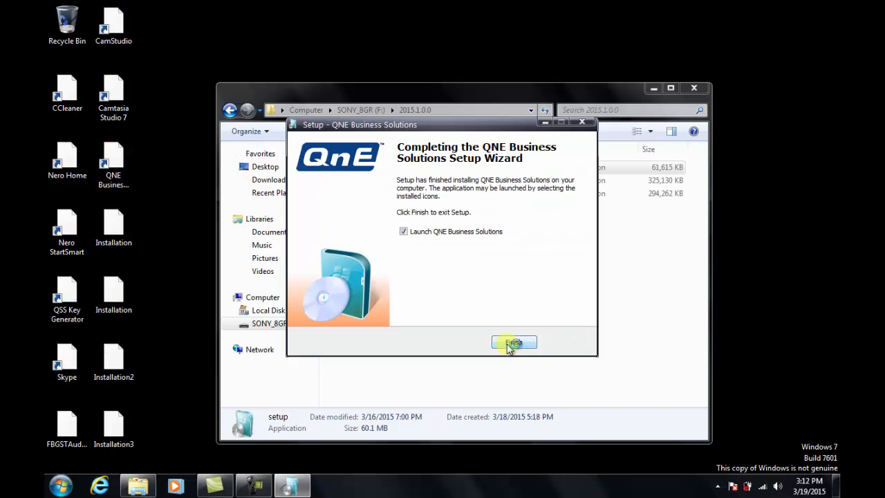
pyautogui.click(514, 343)
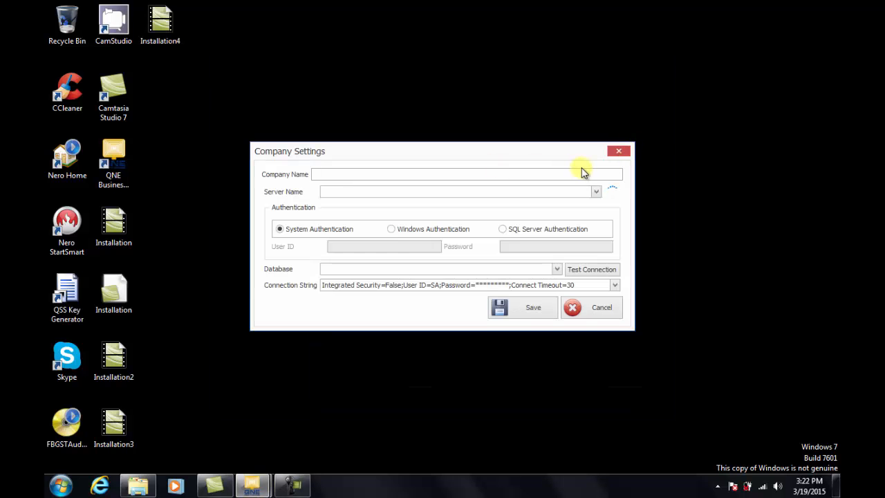
# Step: Enter company name TEST and choose server SUPPORT02\QNEBSS
pyautogui.write('TEST')
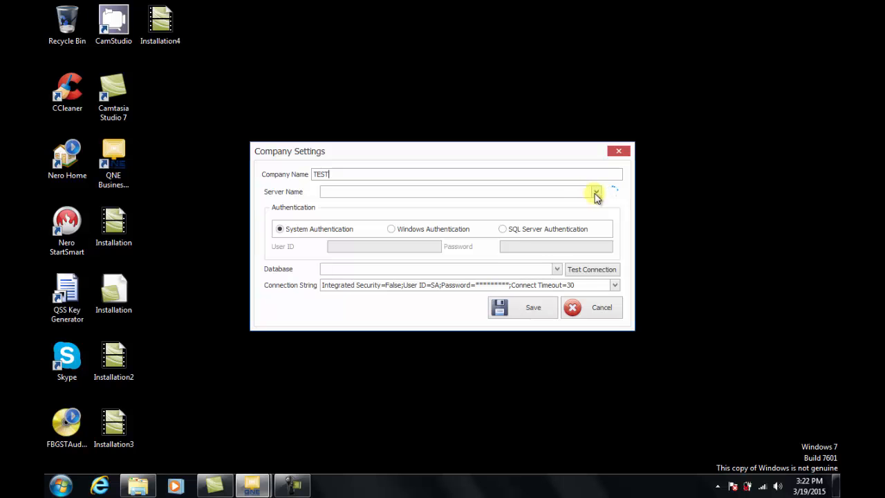
pyautogui.click(614, 191)
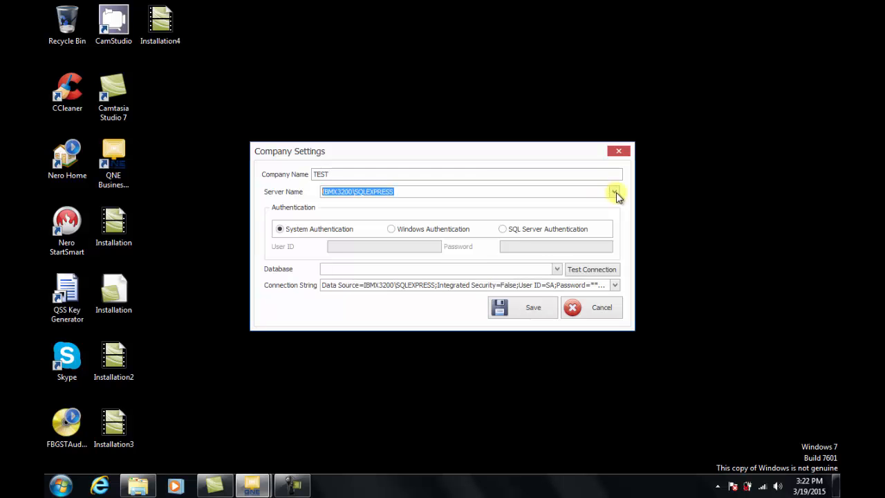
pyautogui.click(614, 191)
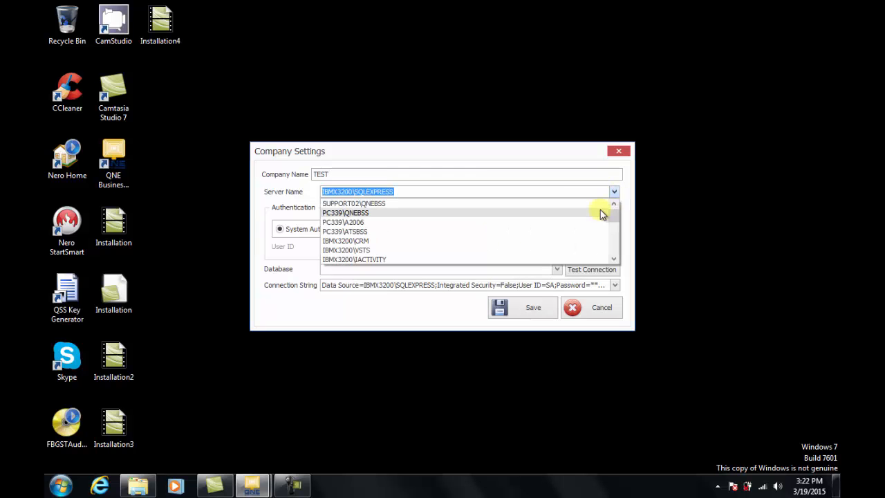
pyautogui.click(354, 204)
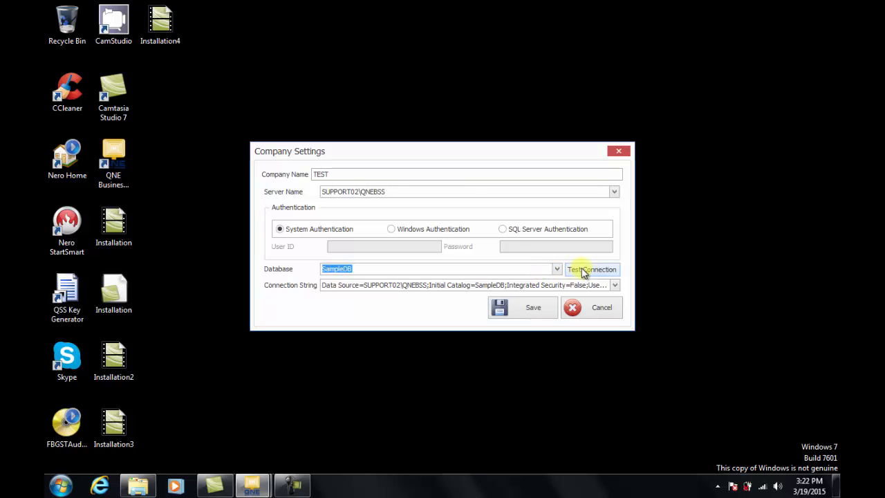
# Step: Test the connection to SampleDB successfully and save the TEST company
pyautogui.click(592, 268)
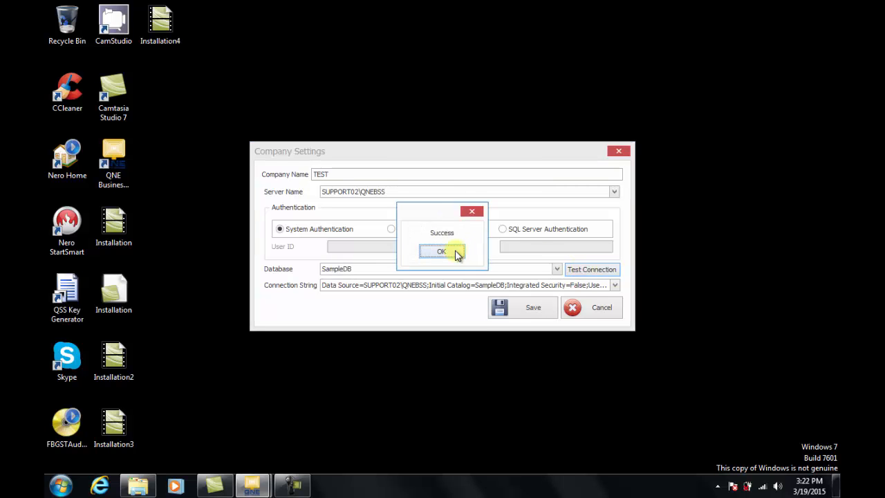
pyautogui.click(441, 251)
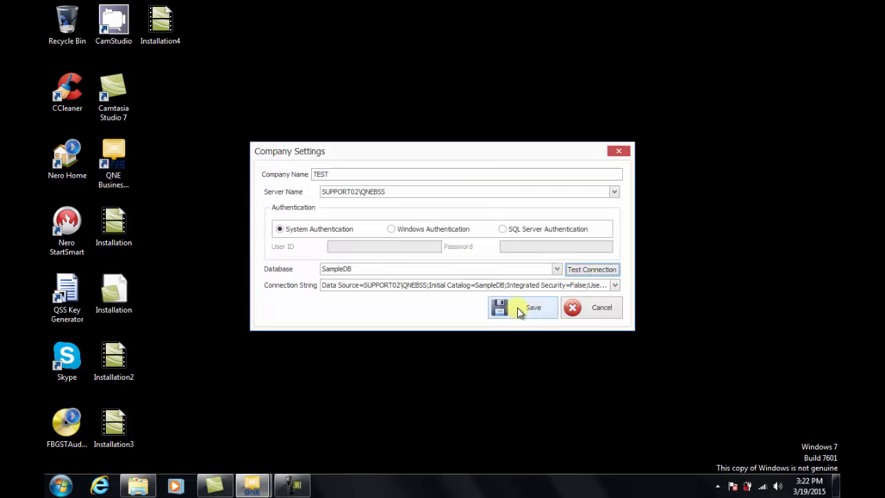
pyautogui.click(523, 307)
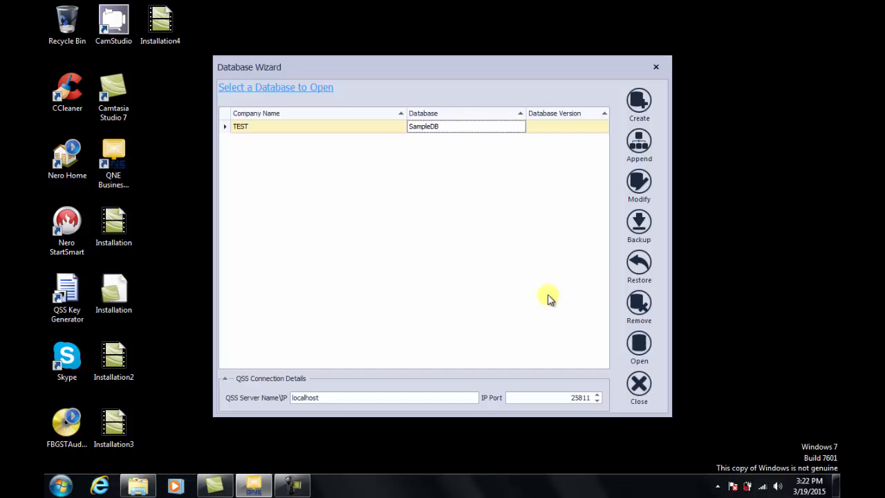
pyautogui.click(639, 344)
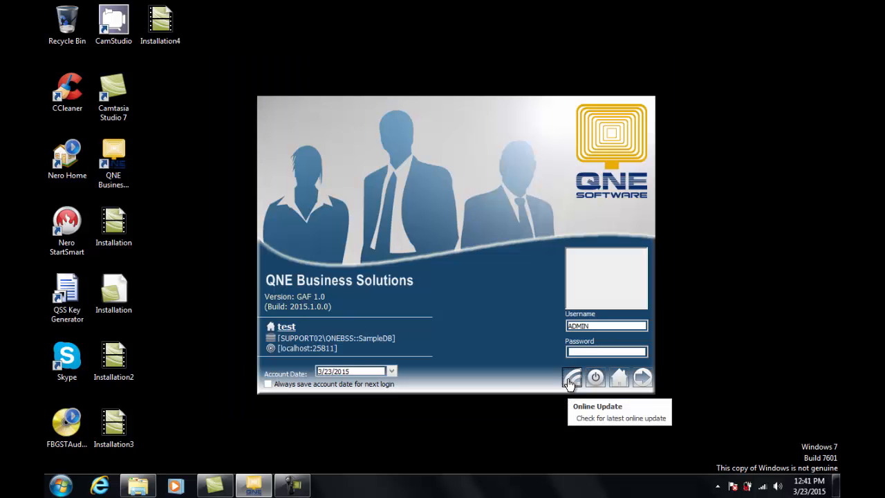
pyautogui.click(571, 376)
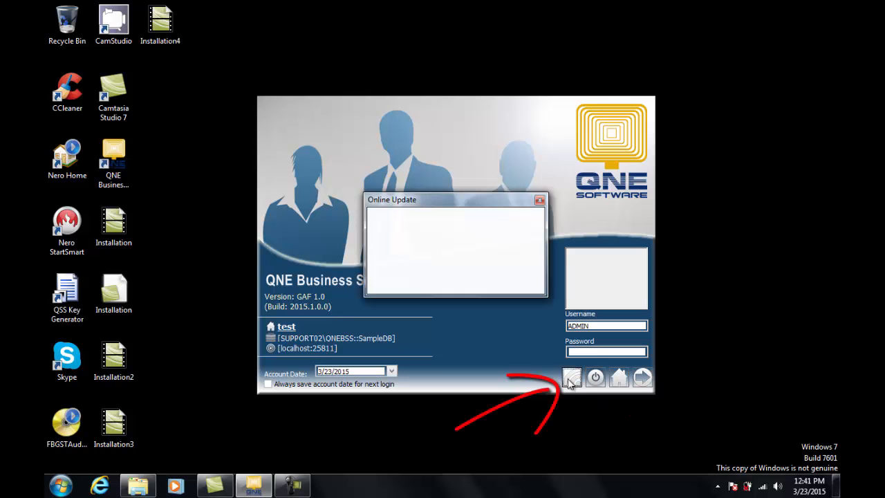
pyautogui.click(573, 378)
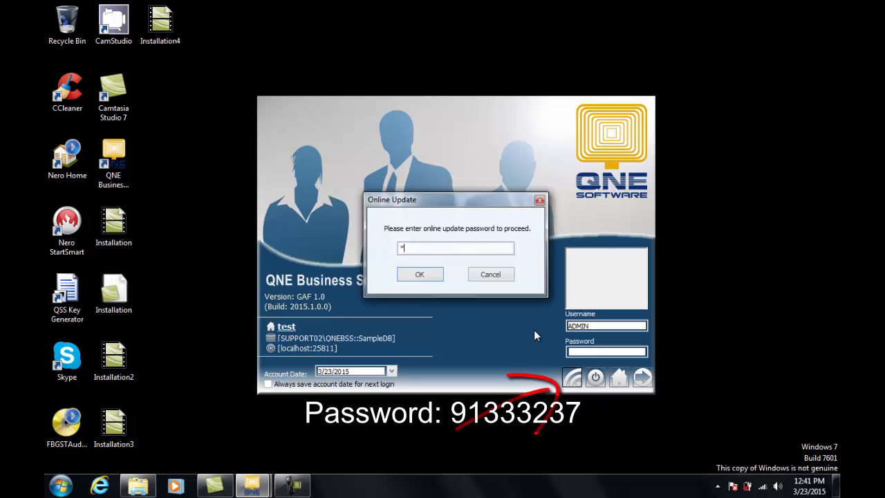
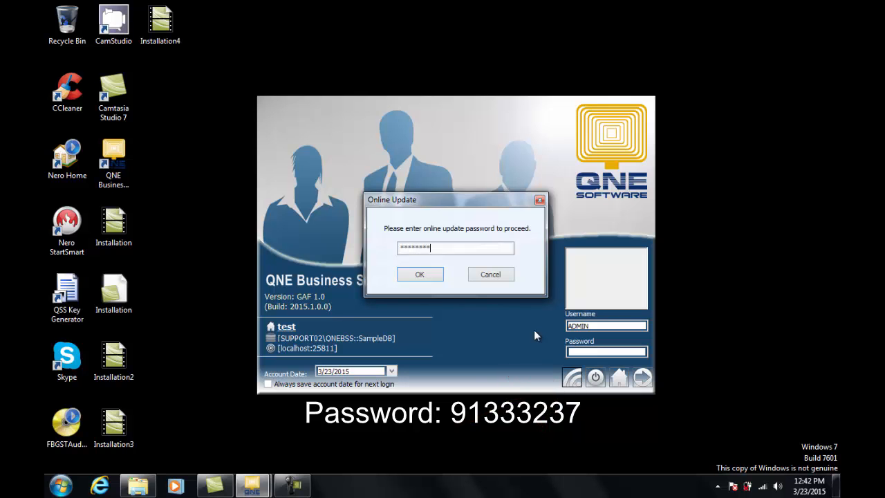
pyautogui.click(421, 273)
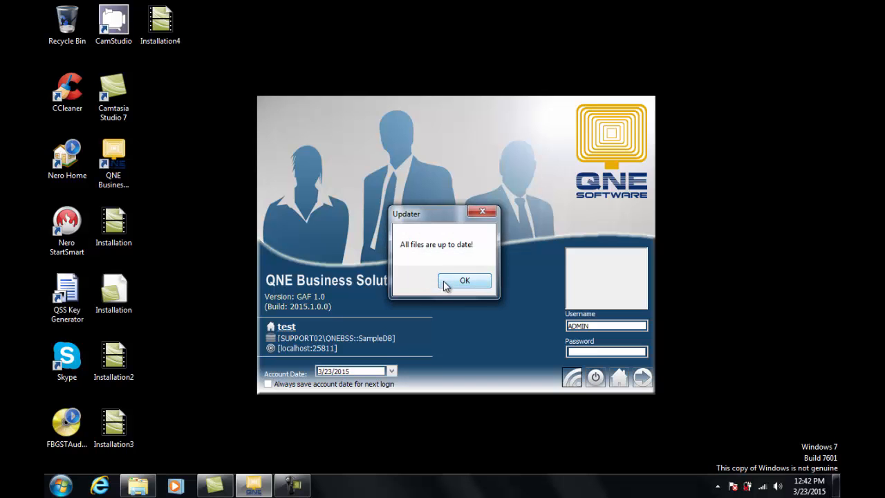
pyautogui.click(464, 280)
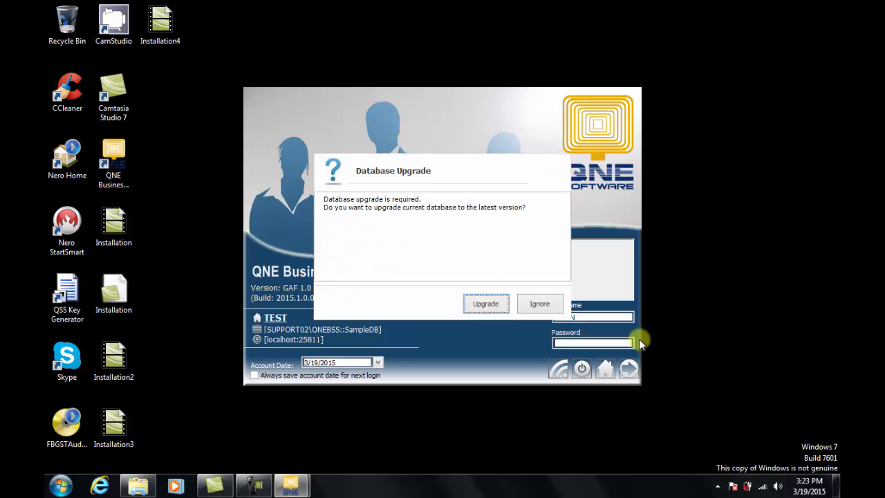
# Step: Upgrade the SampleDB database to the latest version and load the main QNE window
pyautogui.click(485, 304)
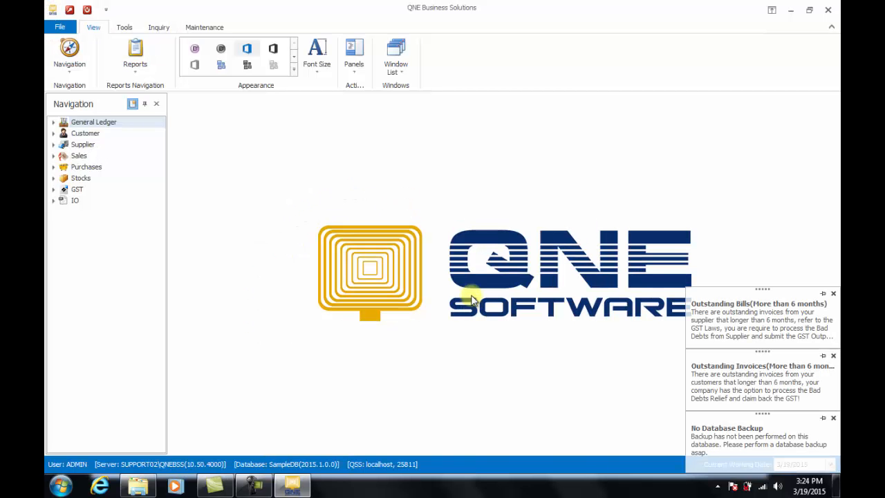
pyautogui.moveTo(476, 302)
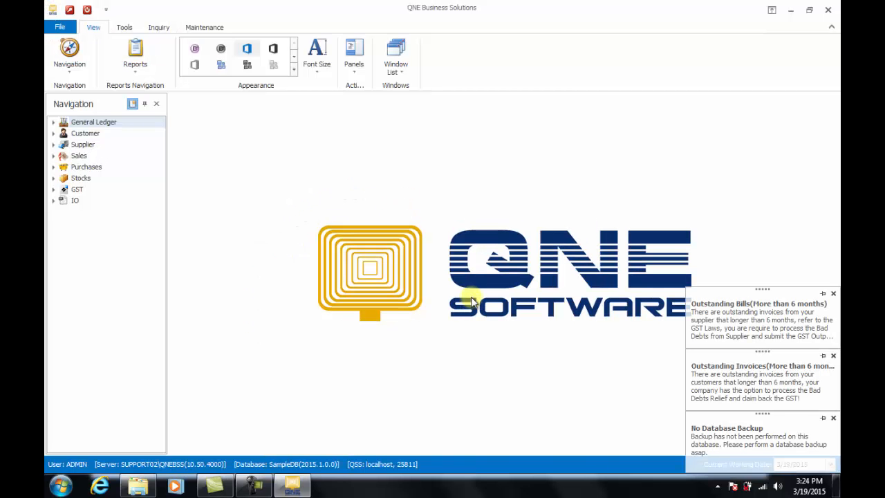